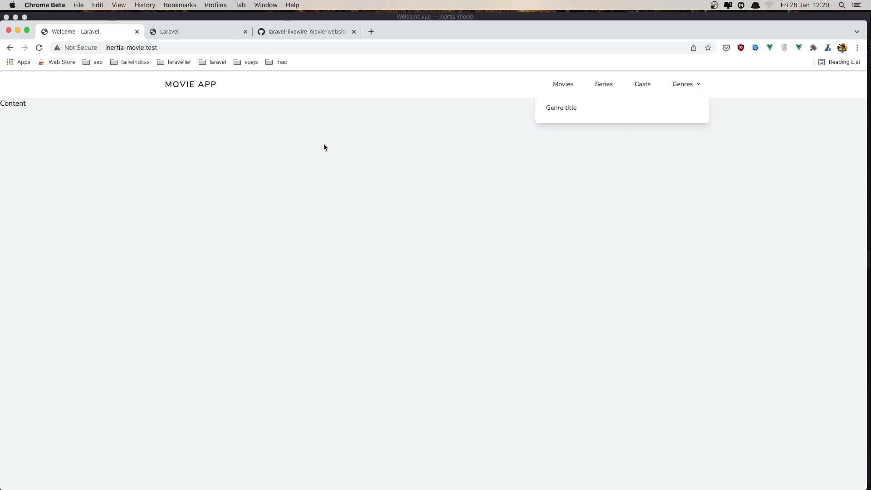
pyautogui.moveTo(326, 155)
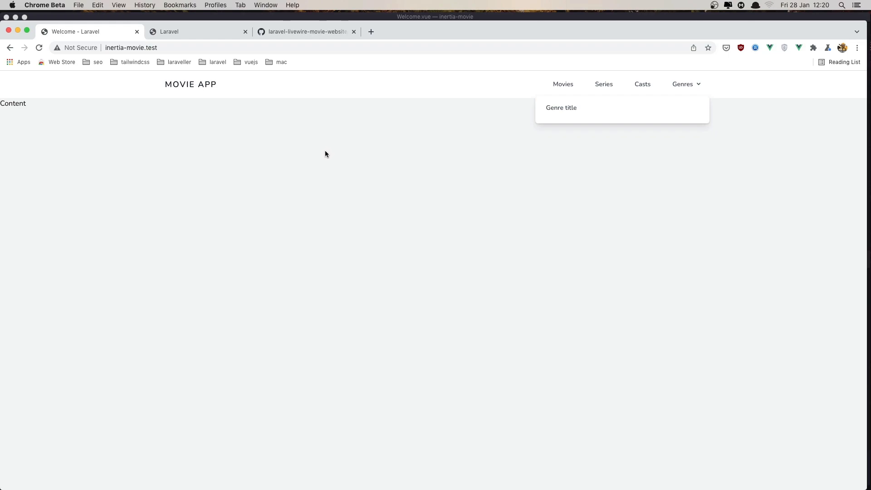
pyautogui.moveTo(701, 88)
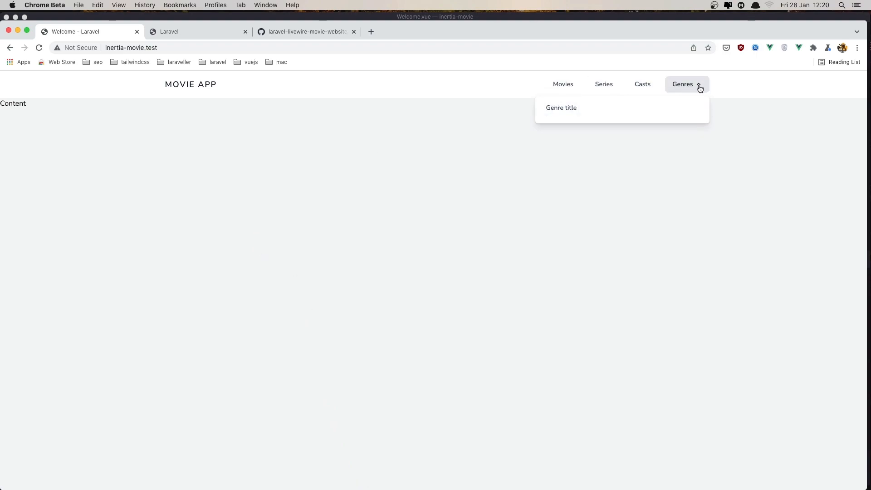
pyautogui.moveTo(382, 301)
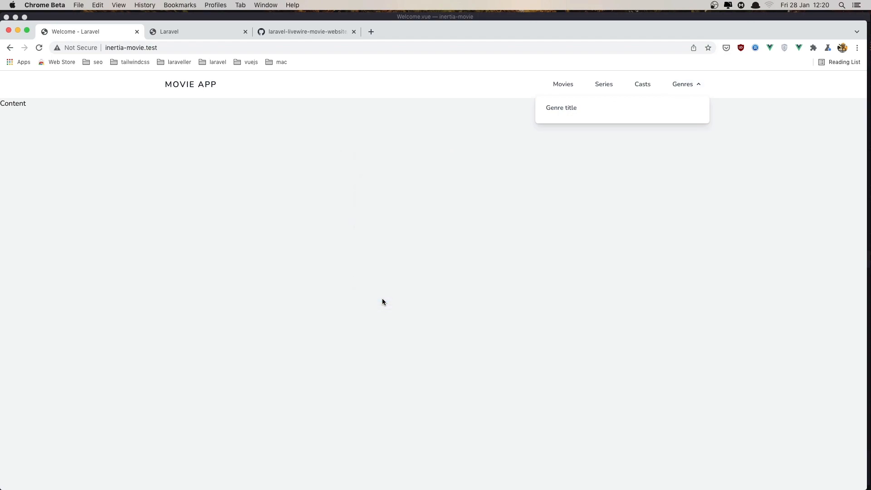
# Step: Show the page with DevTools open in an iPhone 12 Pro device preview at 75% zoom
pyautogui.press('F12')
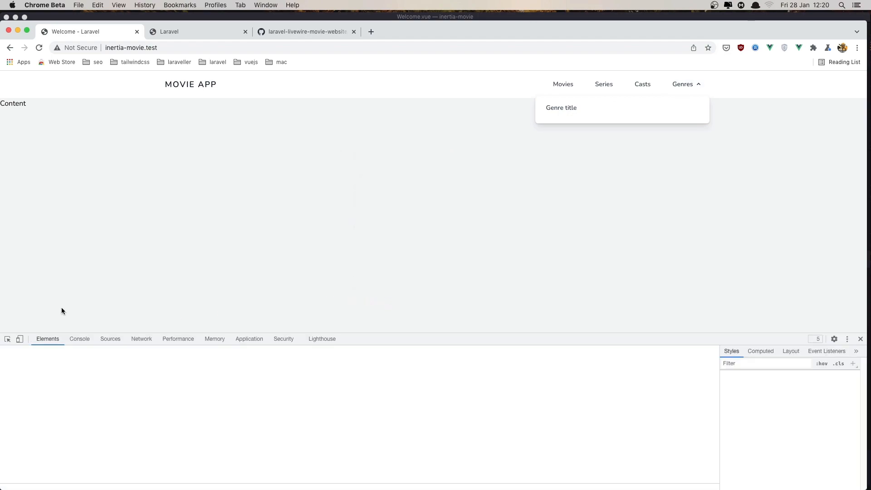
pyautogui.click(19, 339)
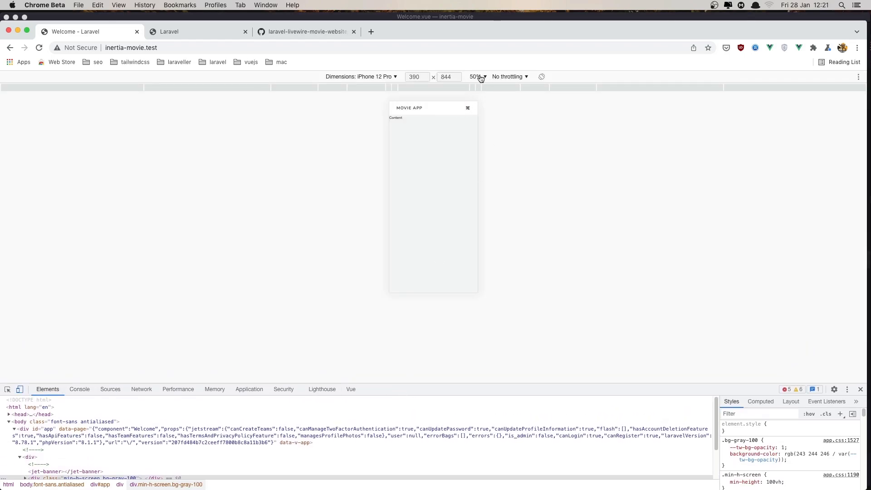
pyautogui.click(475, 76)
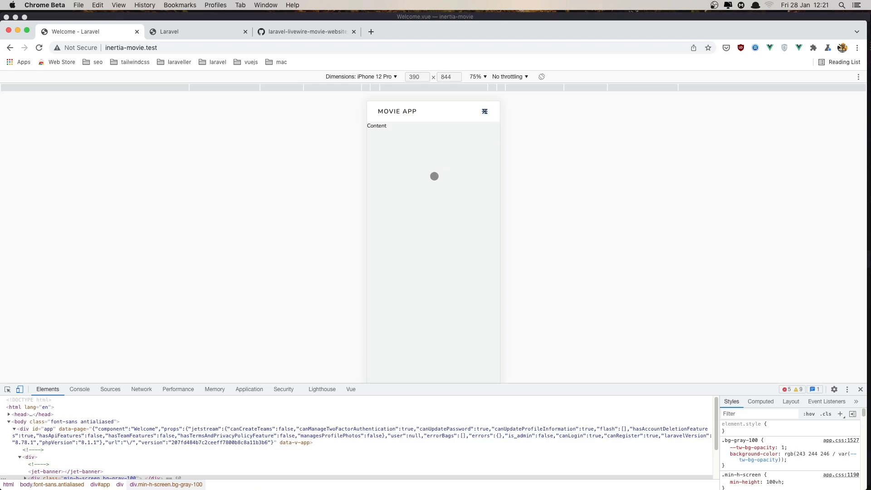
pyautogui.moveTo(466, 124)
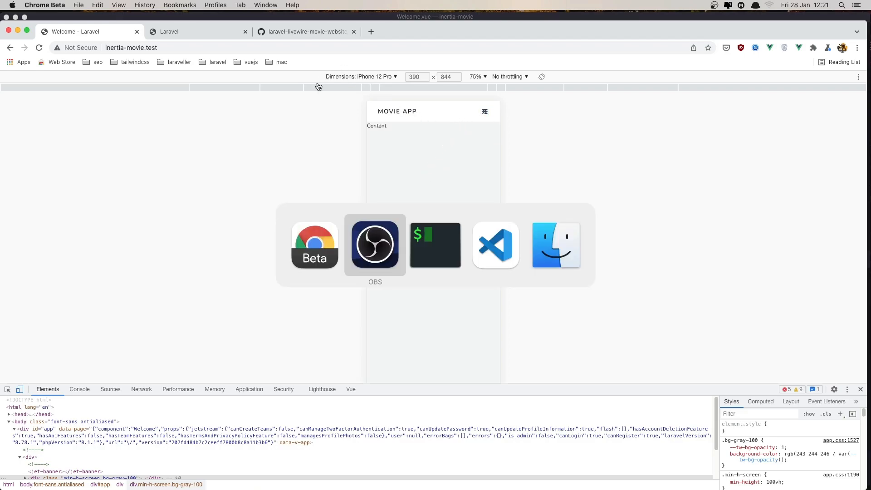
# Step: Switch to Navbar.vue and start editing the header container classes
pyautogui.click(495, 244)
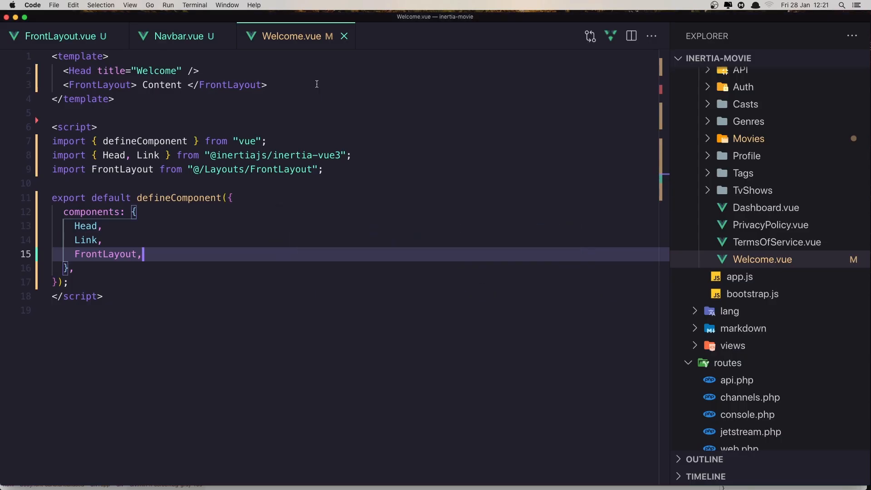
pyautogui.moveTo(159, 42)
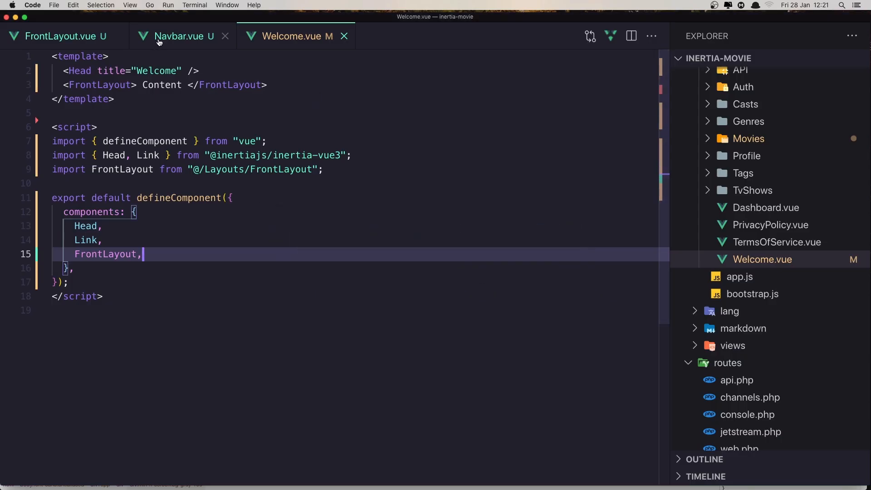
pyautogui.click(178, 37)
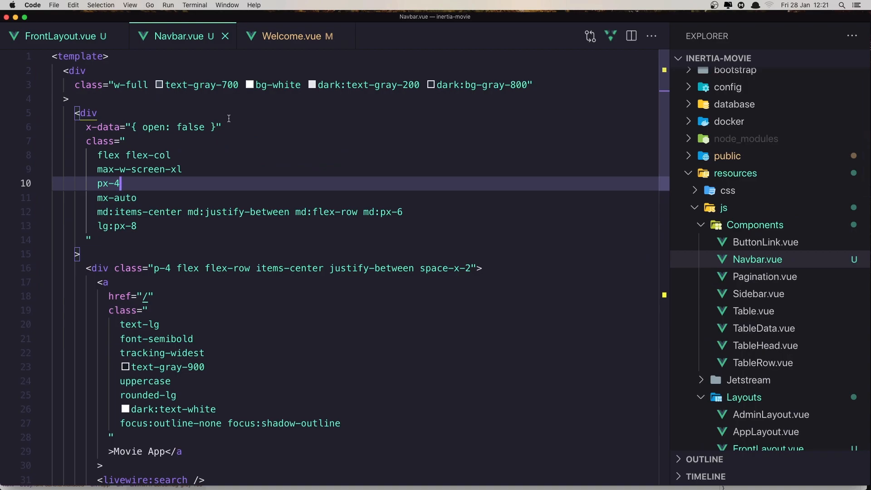
pyautogui.click(111, 127)
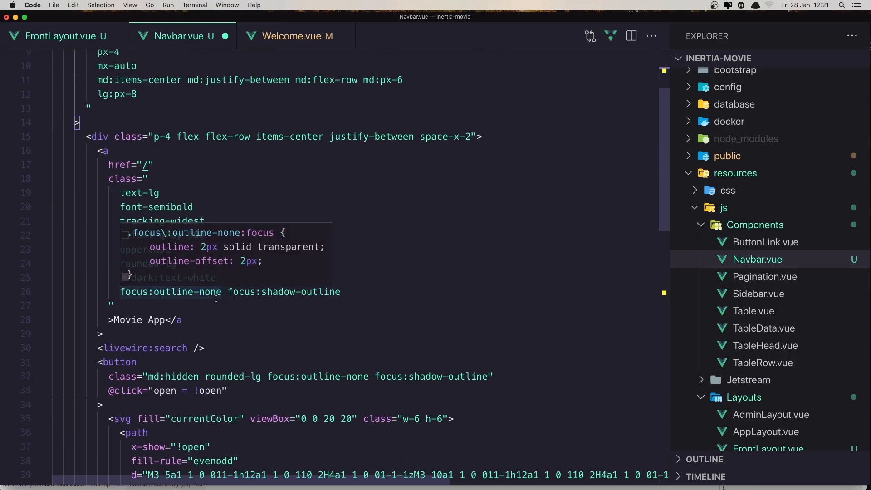
# Step: Select the leftover livewire:search line and check the Navbar's open state in Chrome
pyautogui.scroll(-3)
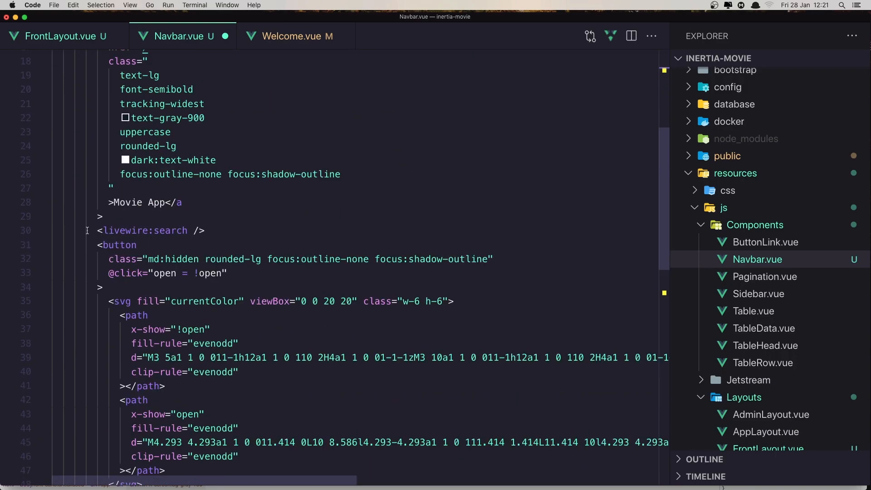
pyautogui.click(204, 230)
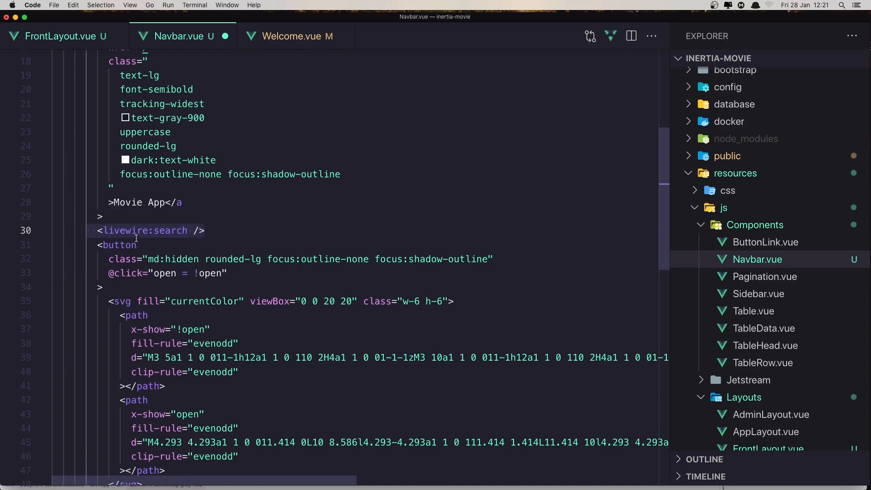
pyautogui.moveTo(195, 243)
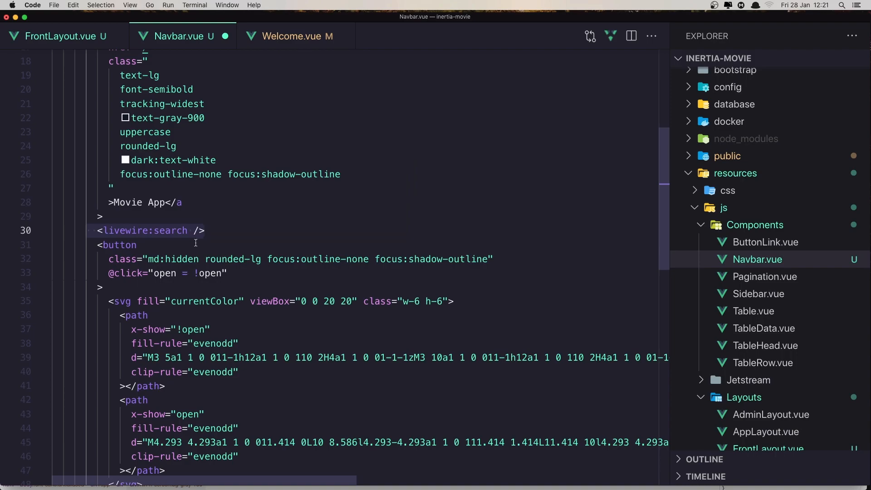
pyautogui.moveTo(209, 231)
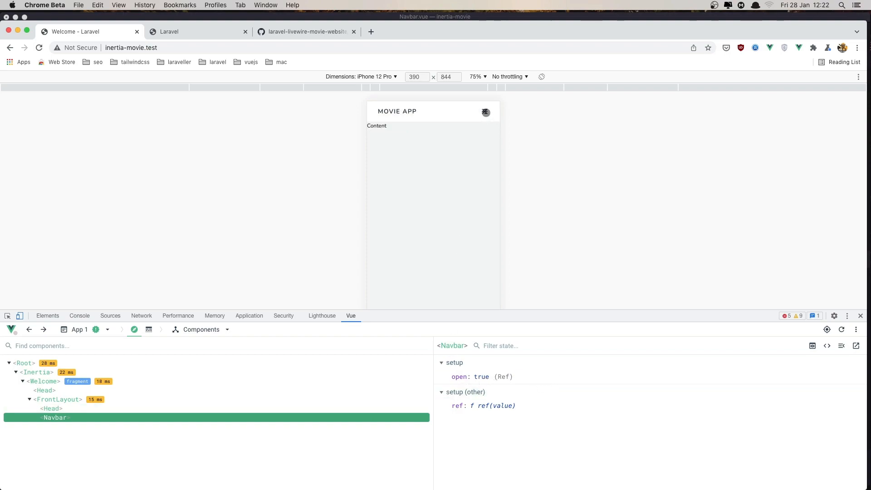
pyautogui.click(485, 111)
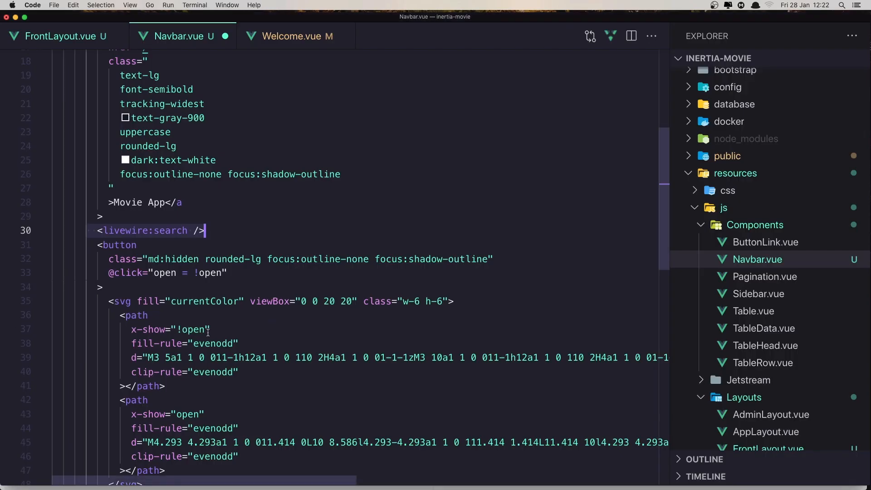
# Step: Change the menu icon's first path from x-show to v-show and save Navbar.vue
pyautogui.click(137, 329)
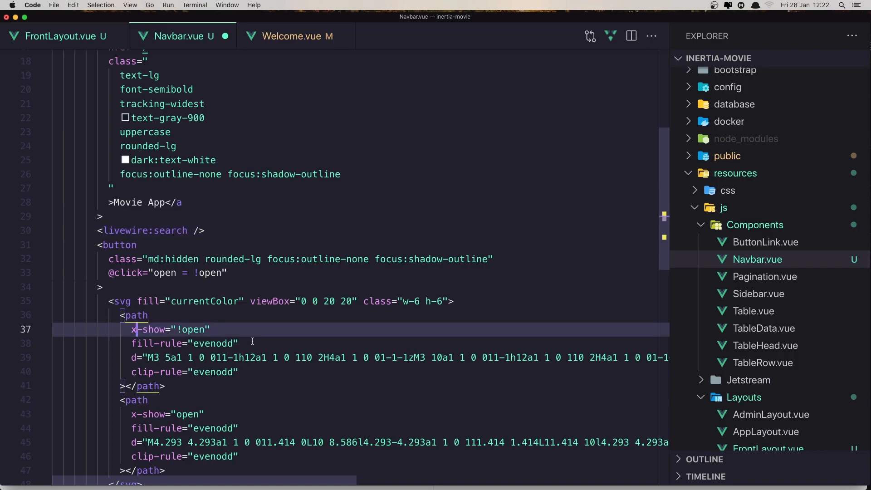
pyautogui.press('Backspace')
pyautogui.write('v')
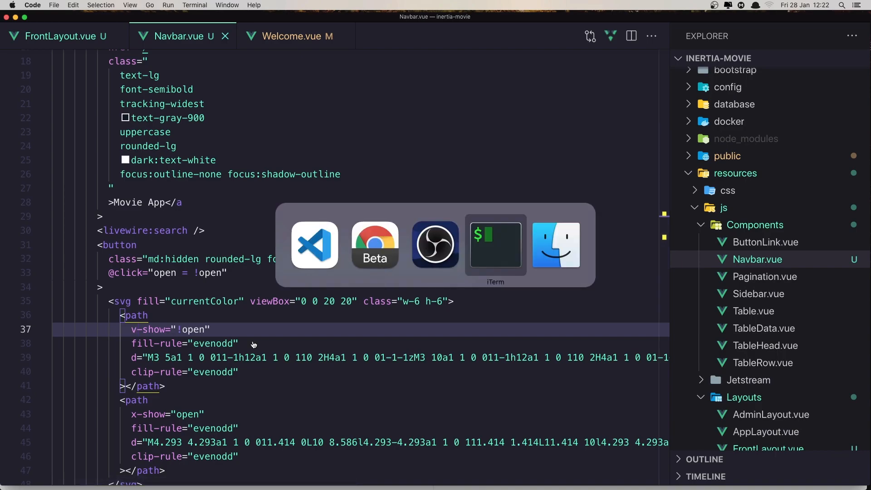
# Step: Run npm run watch in the inertia-movie folder from iTerm2
pyautogui.click(494, 243)
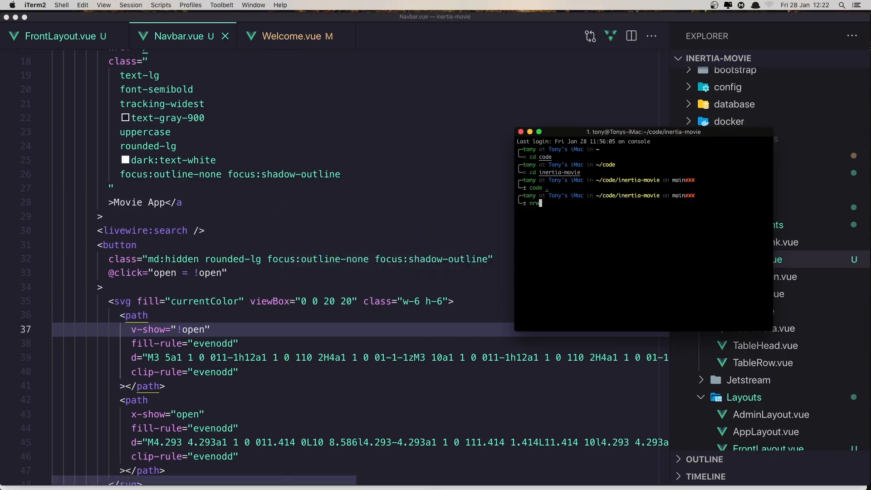
pyautogui.press('Return')
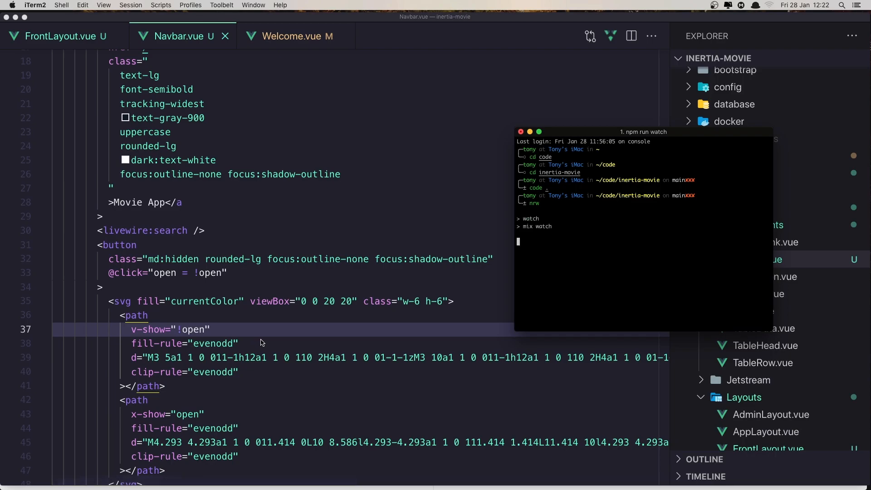
pyautogui.moveTo(265, 339)
pyautogui.write('v')
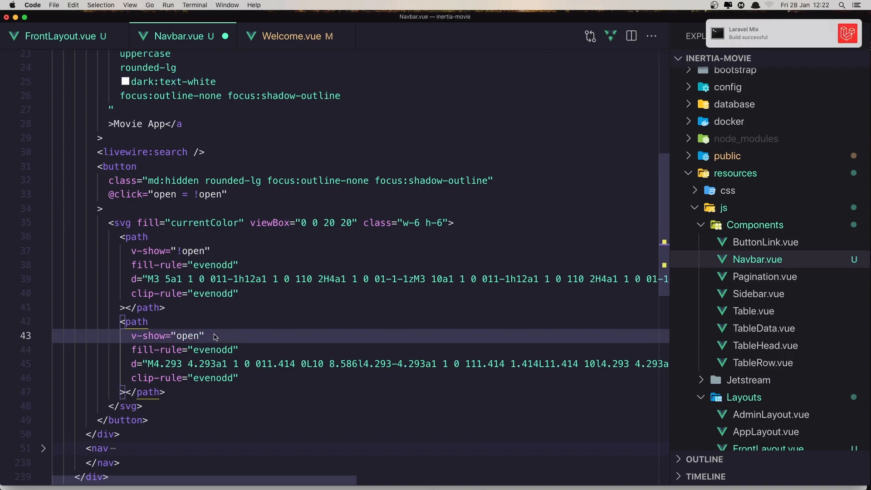
# Step: Expand the nav links block and locate the Genres dropdown's x-data="{ open: false }" markup
pyautogui.scroll(-3)
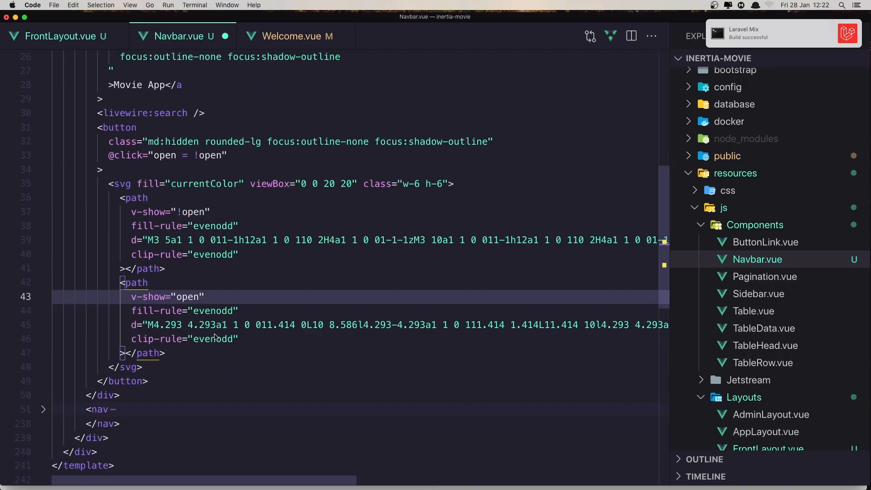
pyautogui.scroll(-3)
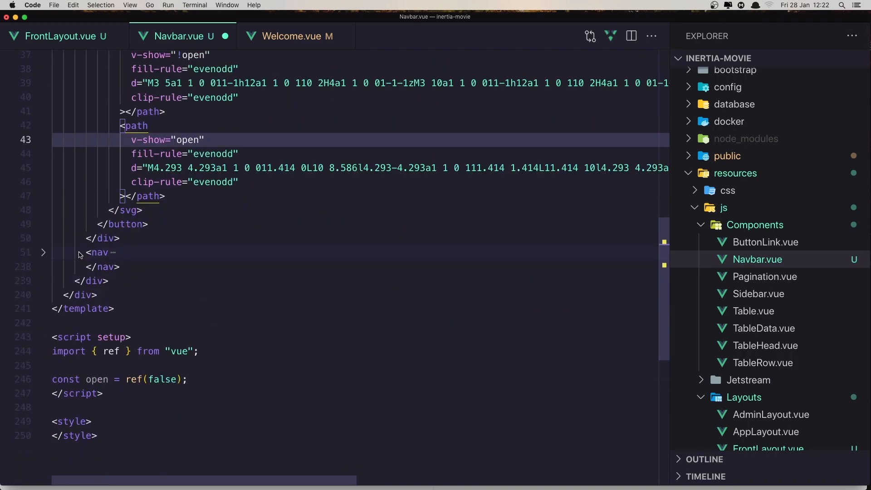
pyautogui.click(43, 253)
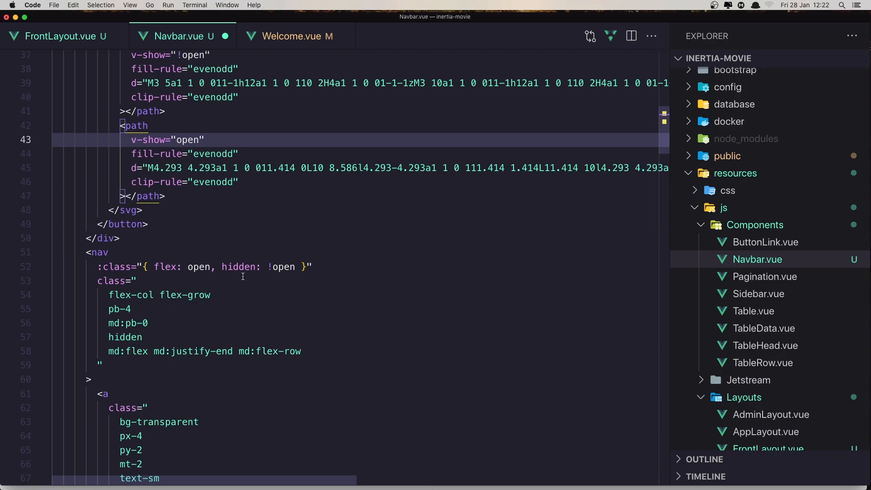
pyautogui.scroll(-3)
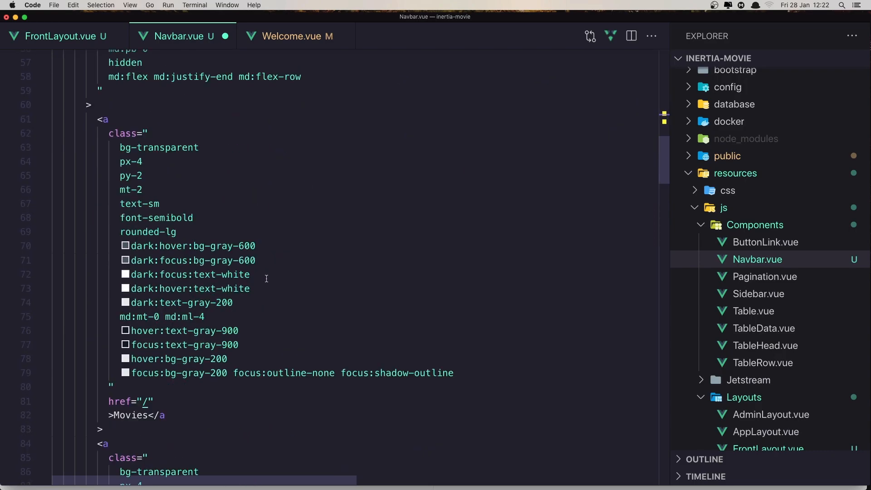
pyautogui.scroll(-3)
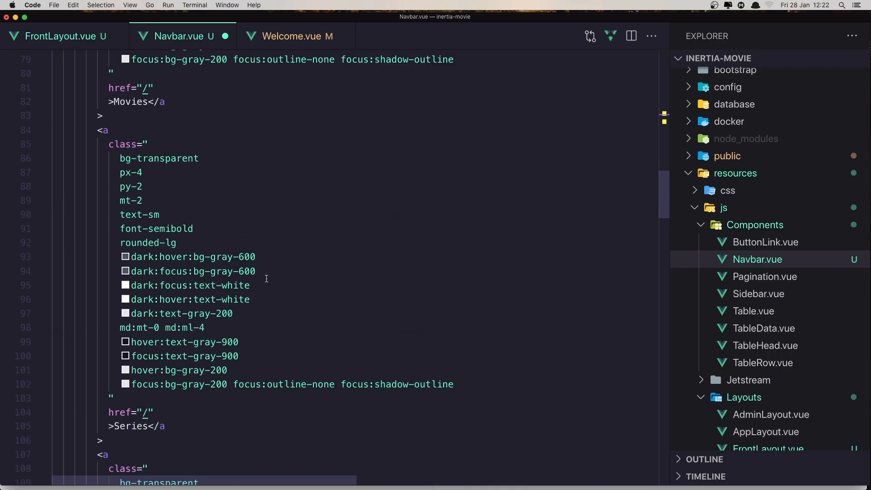
pyautogui.scroll(-3)
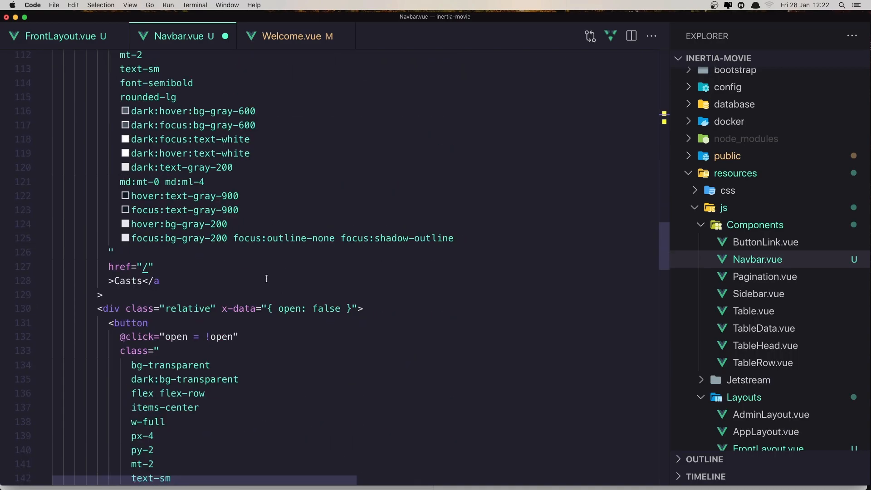
pyautogui.moveTo(250, 299)
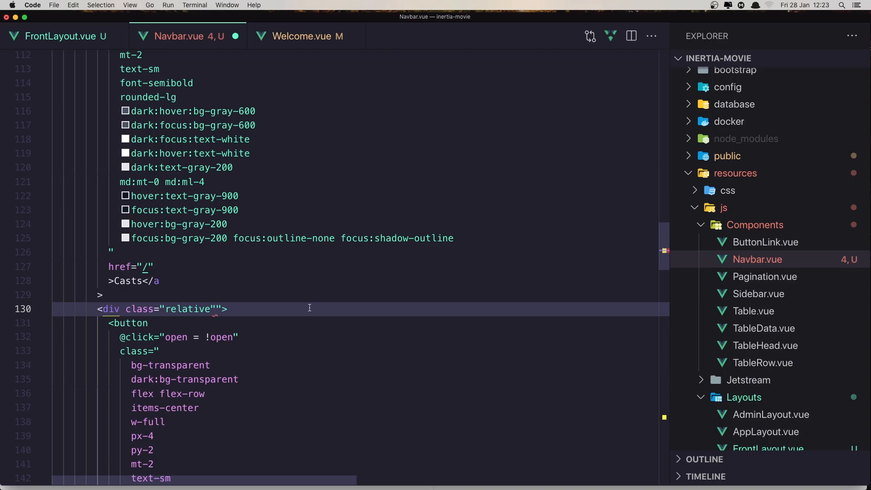
pyautogui.write('x-data="{ open: false }"')
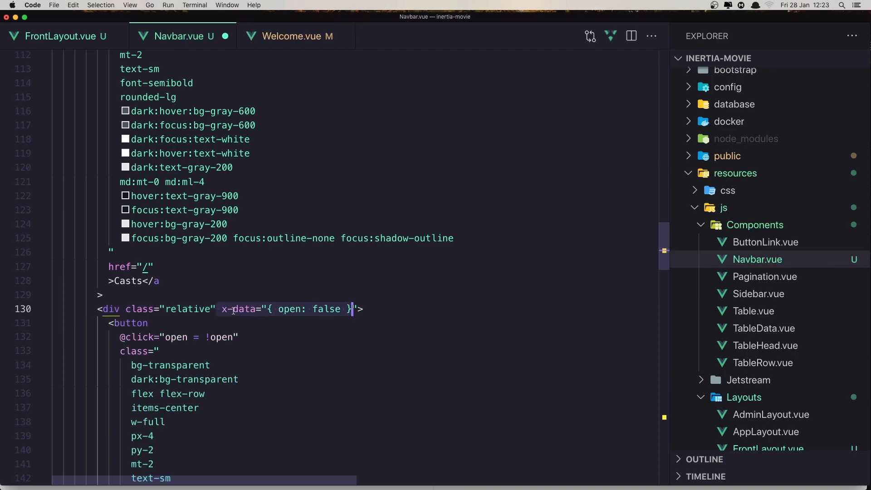
pyautogui.moveTo(239, 309)
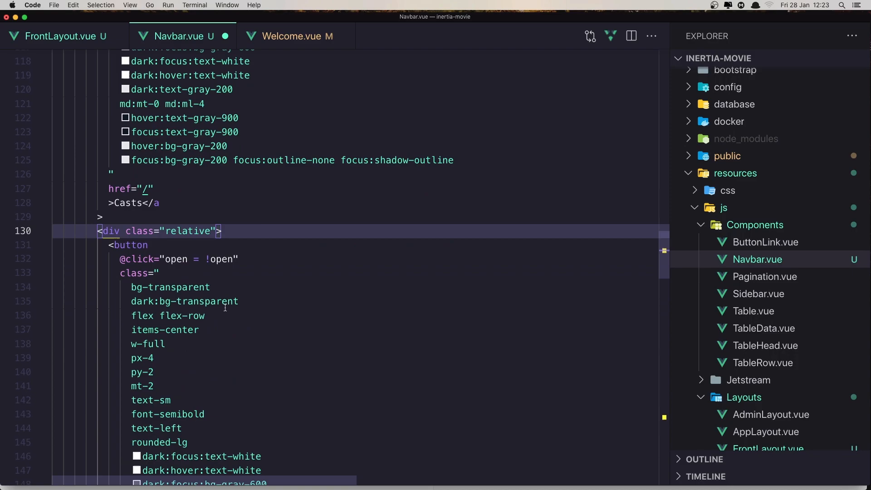
# Step: Switch the Genres dropdown's x-show to v-show and remove its x-transition attributes
pyautogui.scroll(-3)
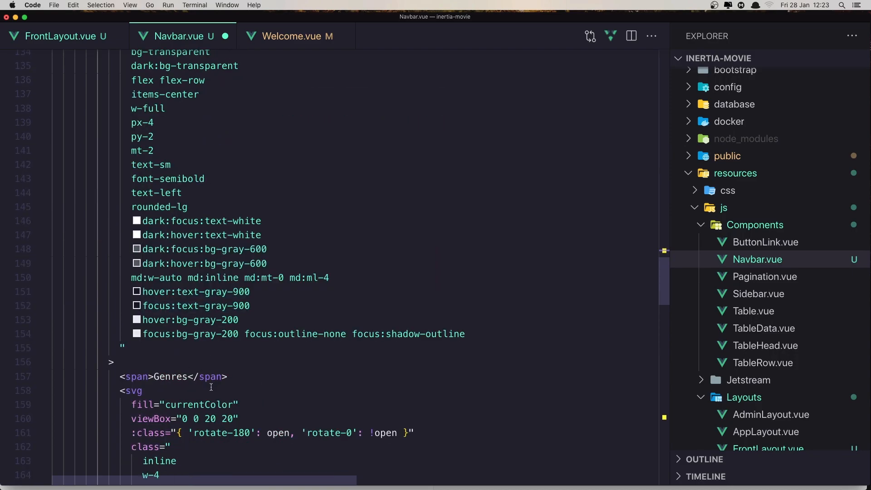
pyautogui.scroll(-3)
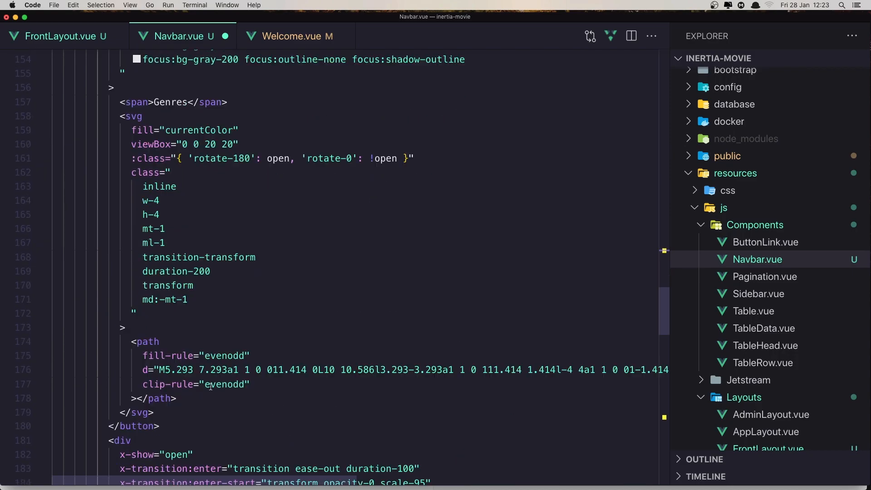
pyautogui.scroll(-3)
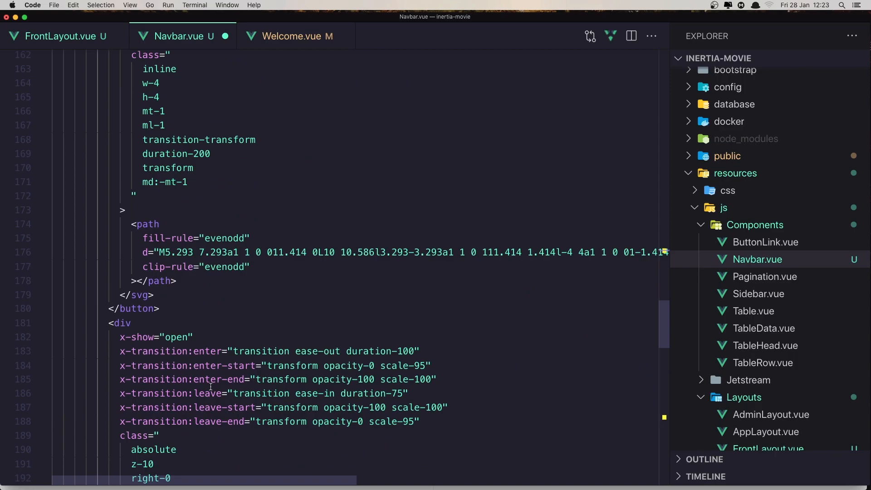
pyautogui.scroll(-3)
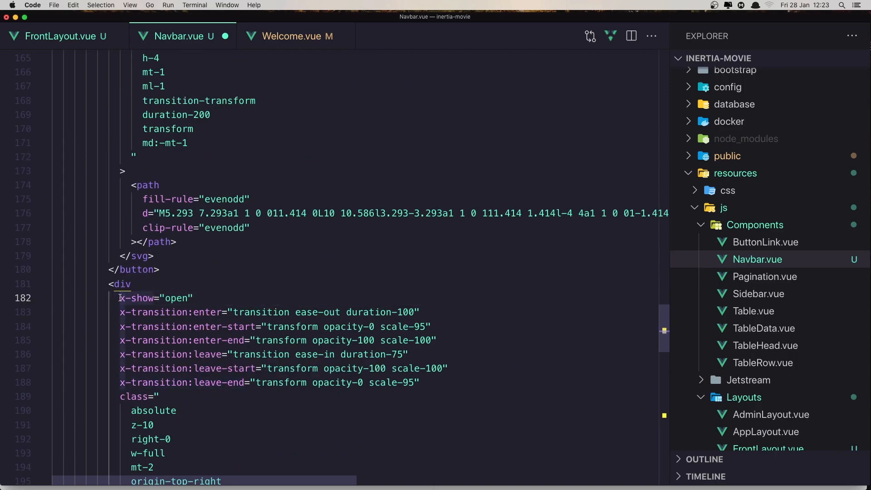
pyautogui.click(128, 298)
pyautogui.write('v')
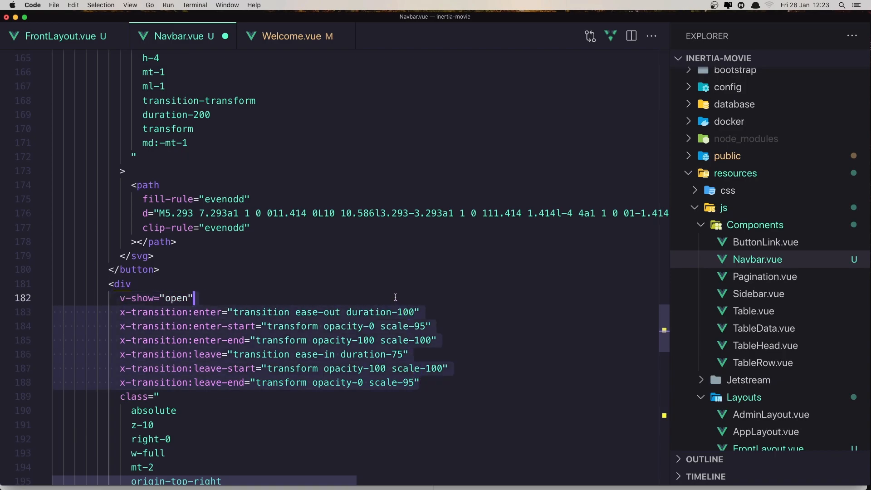
pyautogui.scroll(-3)
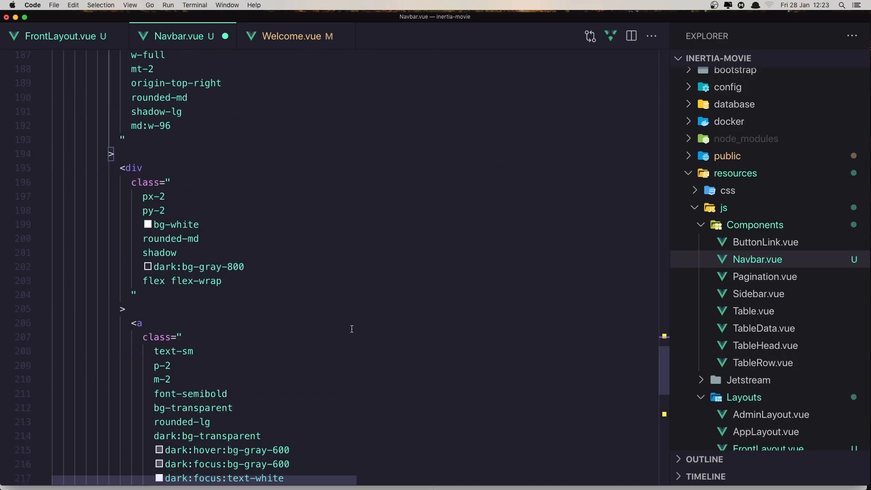
pyautogui.scroll(-3)
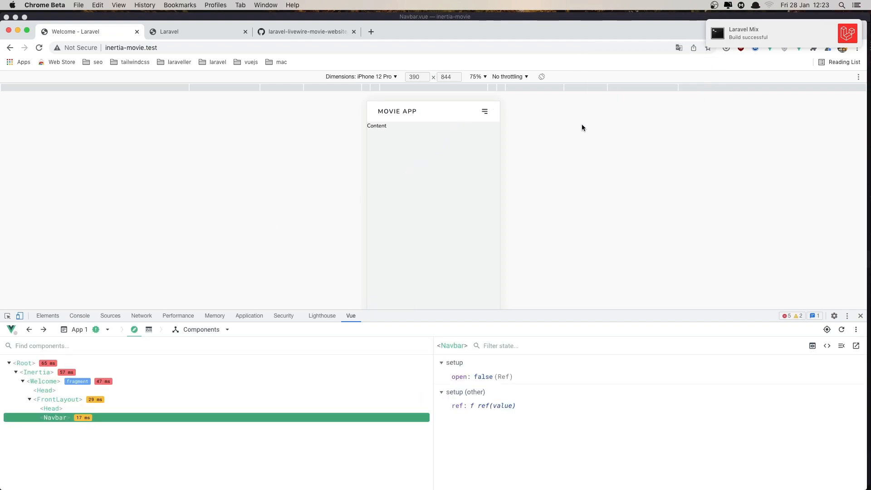
# Step: Open and close the mobile menu, then leave the phone preview for the desktop-width navbar
pyautogui.click(484, 111)
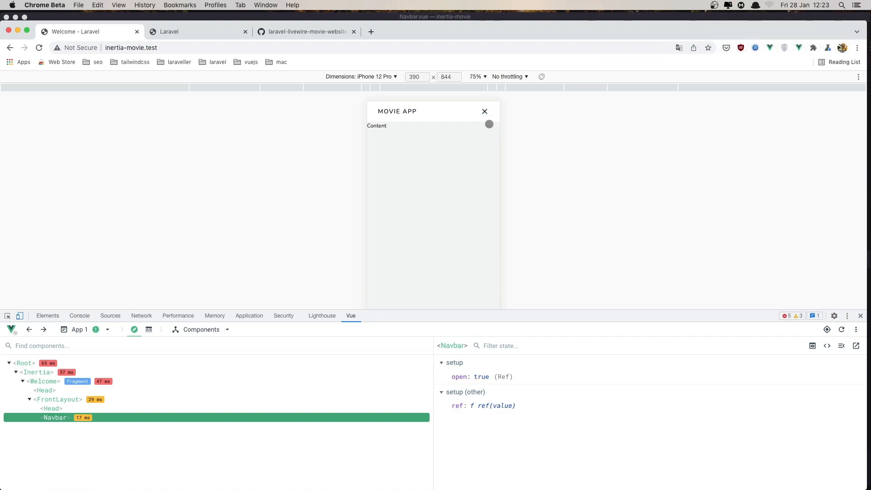
pyautogui.click(484, 111)
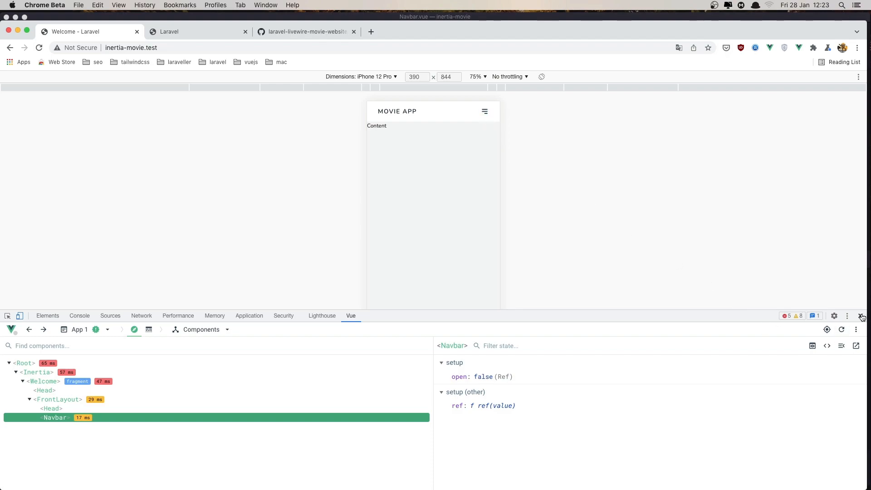
pyautogui.click(20, 316)
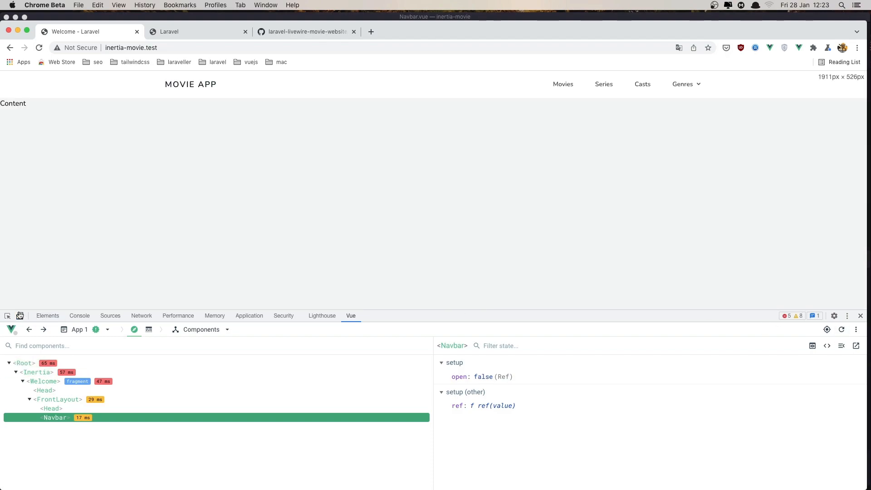
pyautogui.click(686, 84)
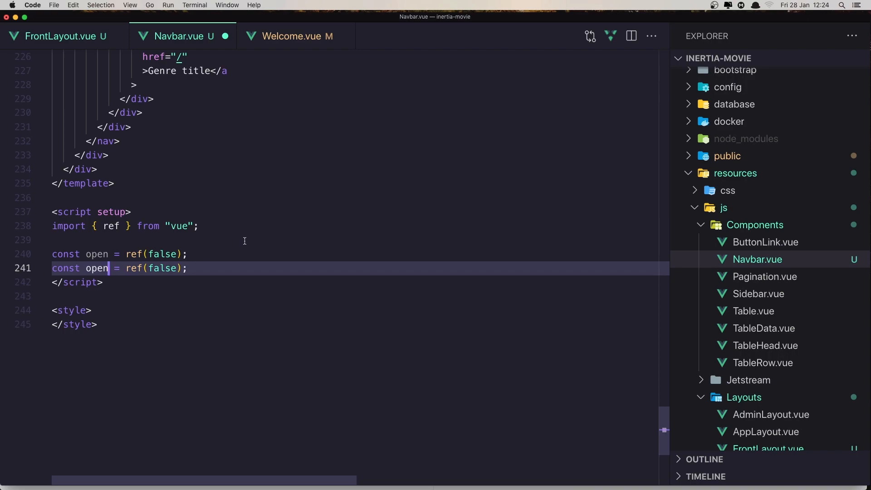
# Step: Rename the duplicated ref to openMobileMenu, still initialised to false
pyautogui.write('Mobile')
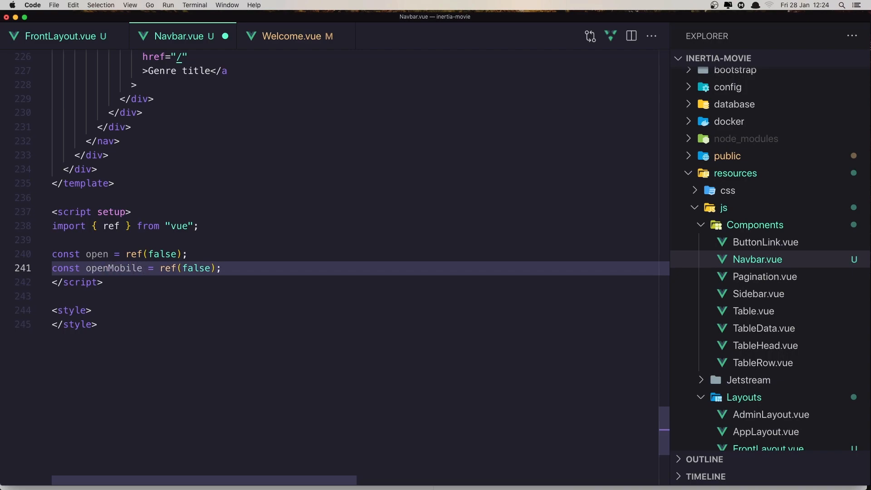
pyautogui.write('Menu')
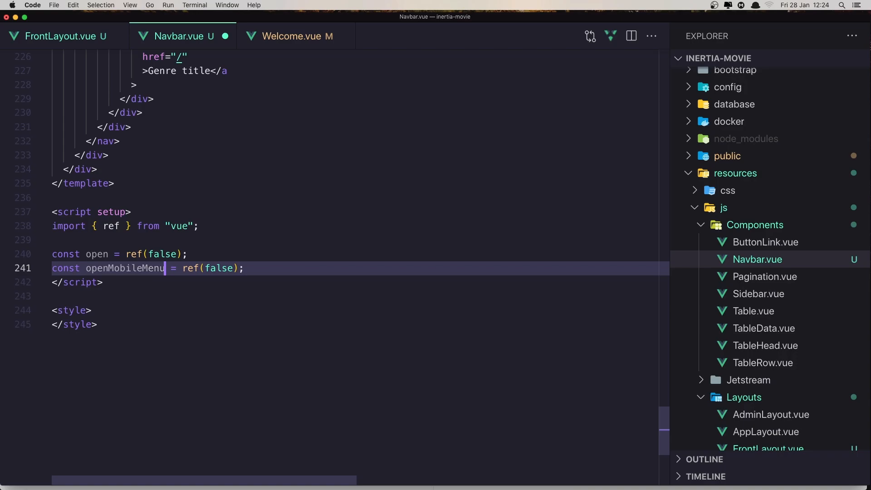
pyautogui.moveTo(98, 255)
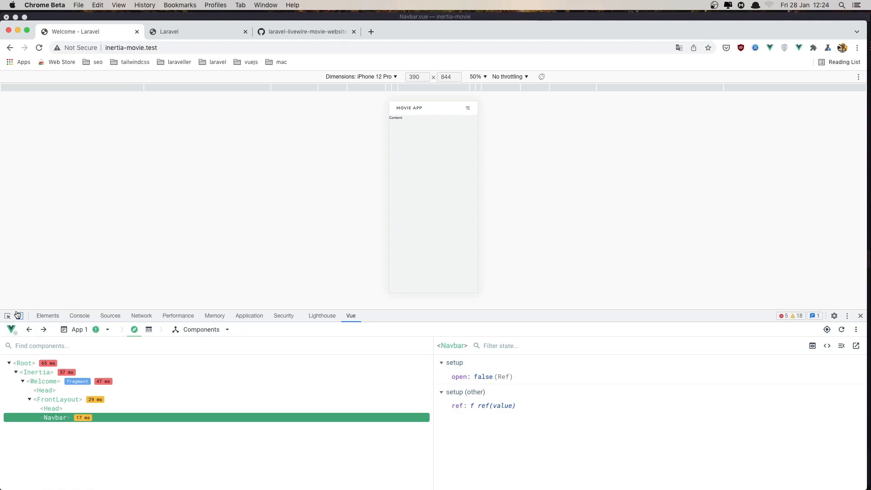
# Step: Preview the page as a phone screen, then return to desktop width
pyautogui.click(683, 84)
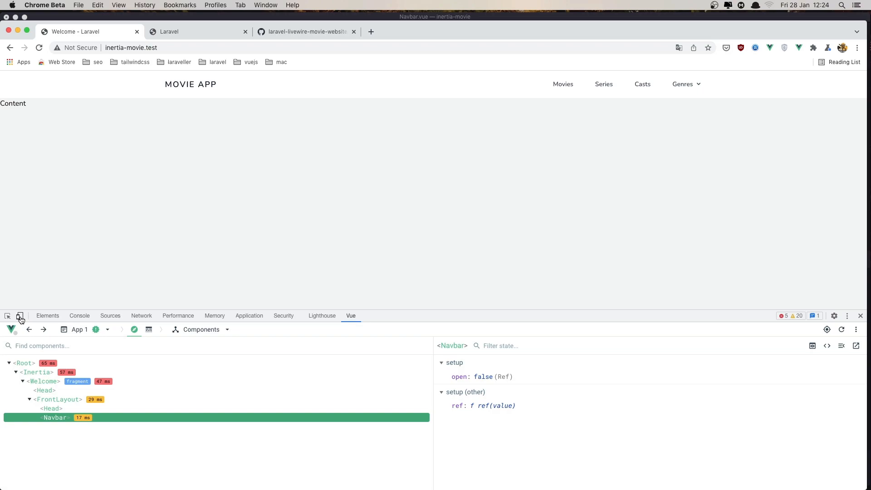
pyautogui.click(20, 316)
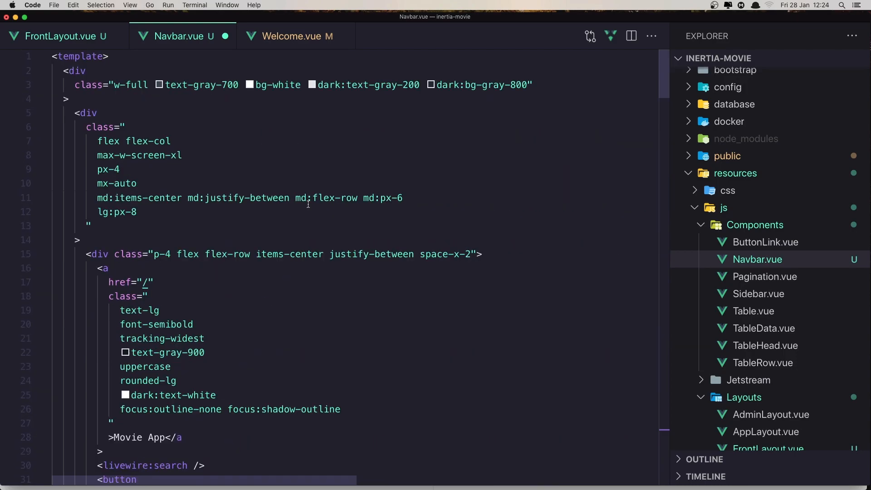
# Step: Bind the nav's classes to { flex: openMobileMenu, hidden: !openMobileMenu } and save
pyautogui.scroll(-3)
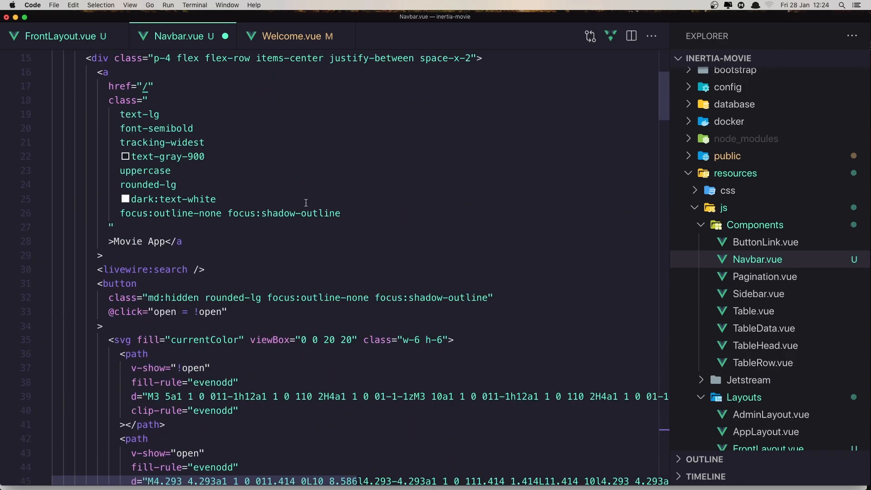
pyautogui.scroll(-3)
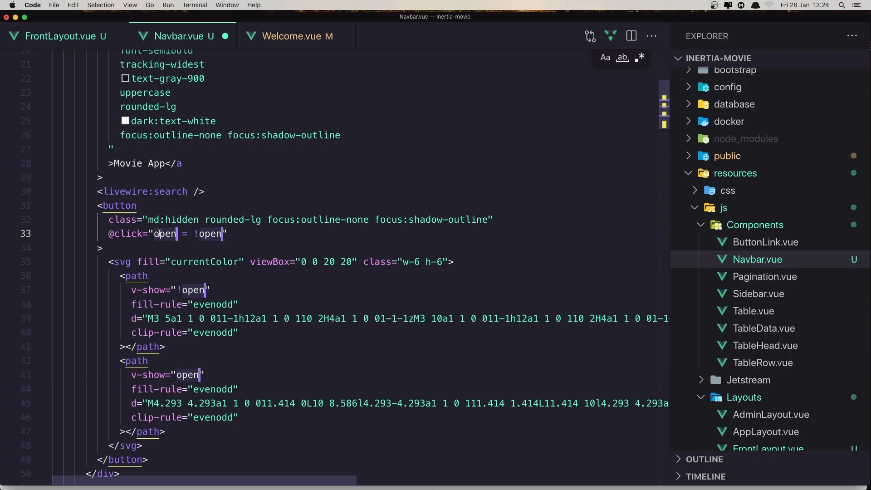
pyautogui.moveTo(163, 233)
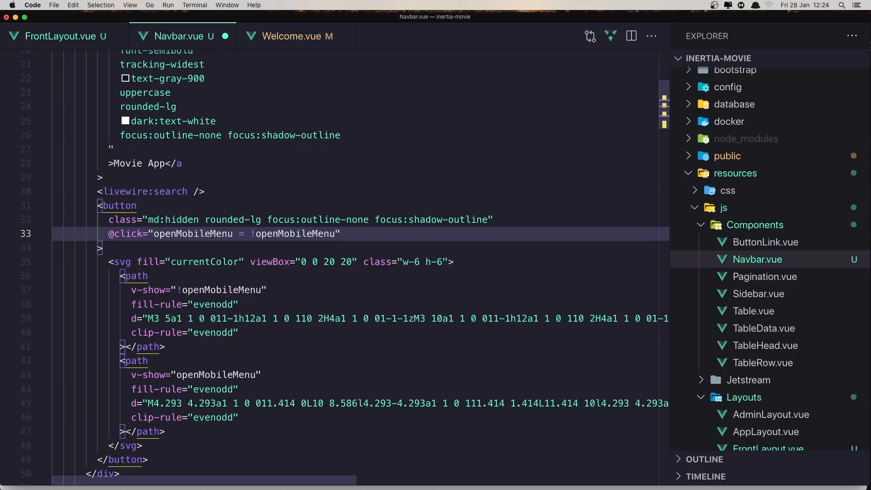
pyautogui.scroll(-3)
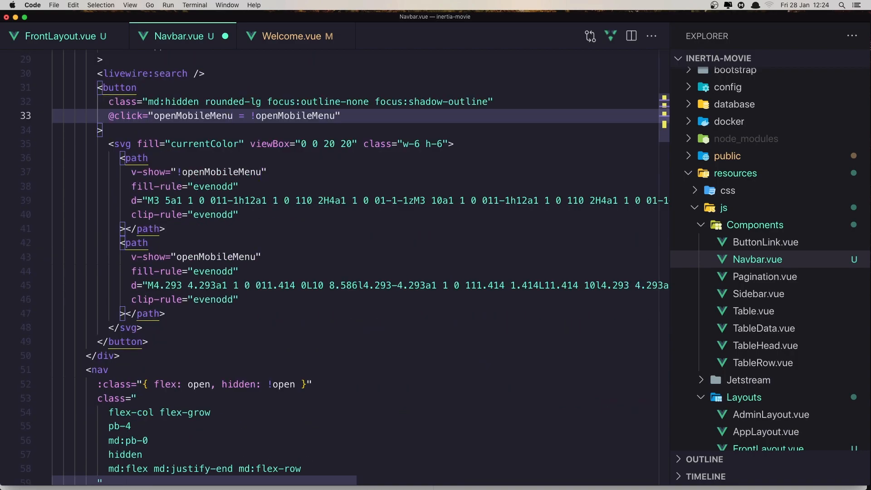
pyautogui.scroll(-3)
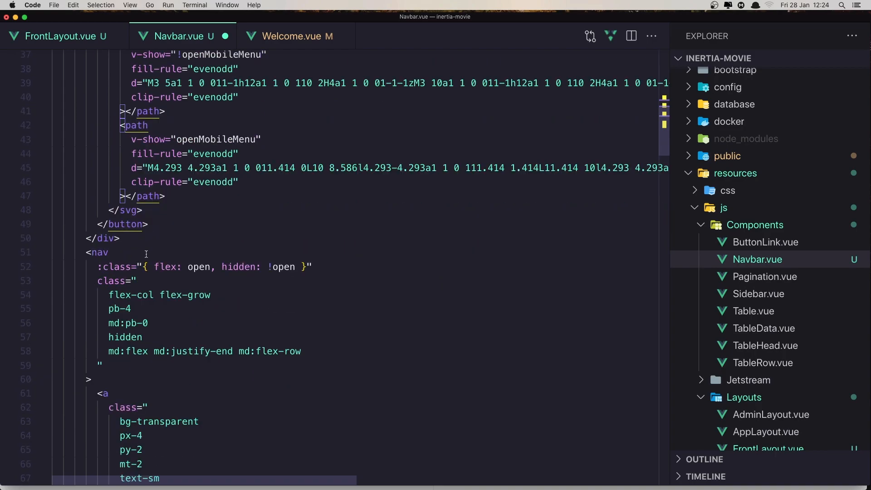
pyautogui.moveTo(198, 267)
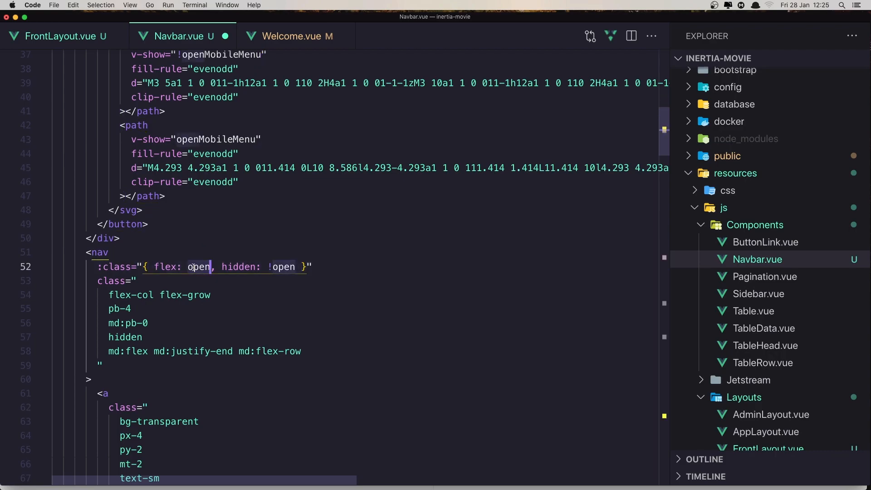
pyautogui.moveTo(165, 235)
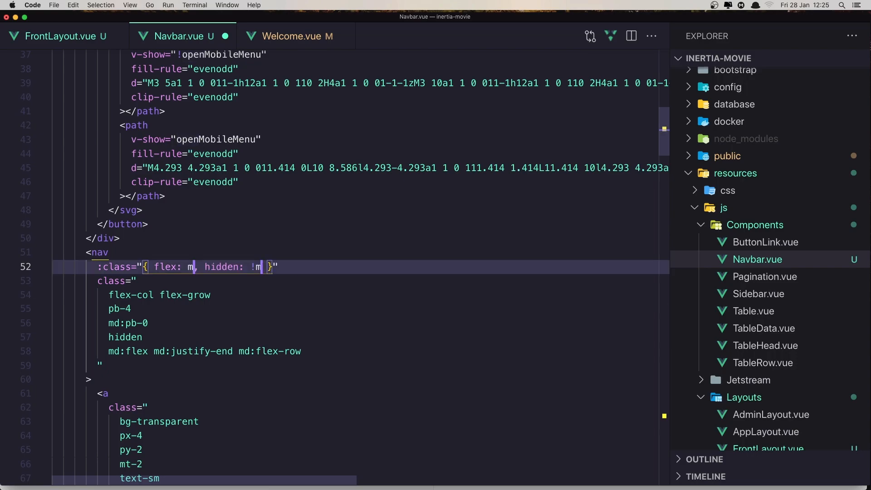
pyautogui.press('backspace')
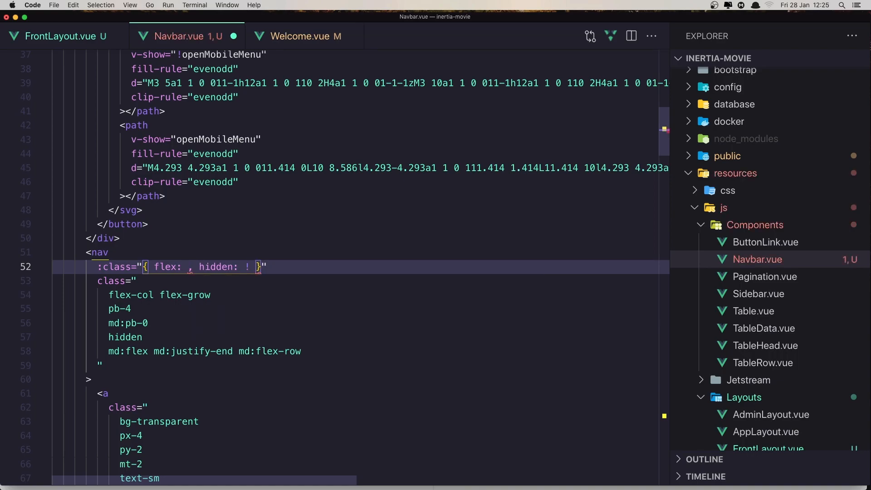
pyautogui.write('open')
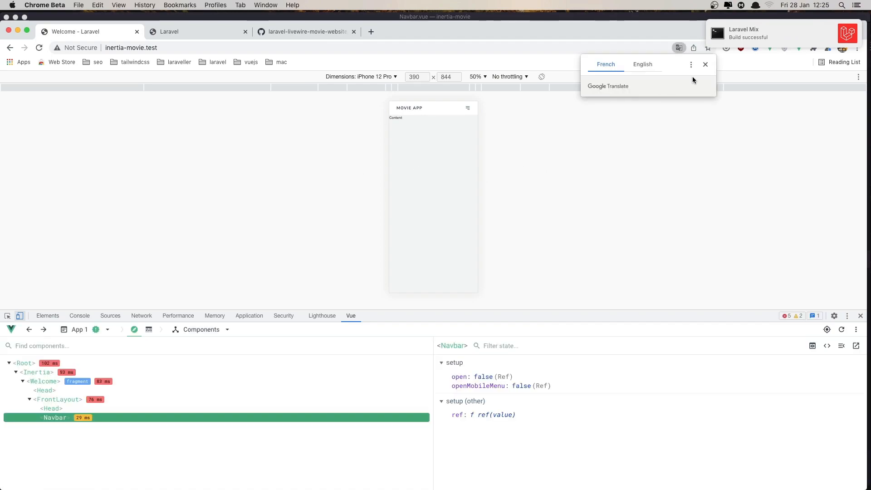
pyautogui.click(469, 107)
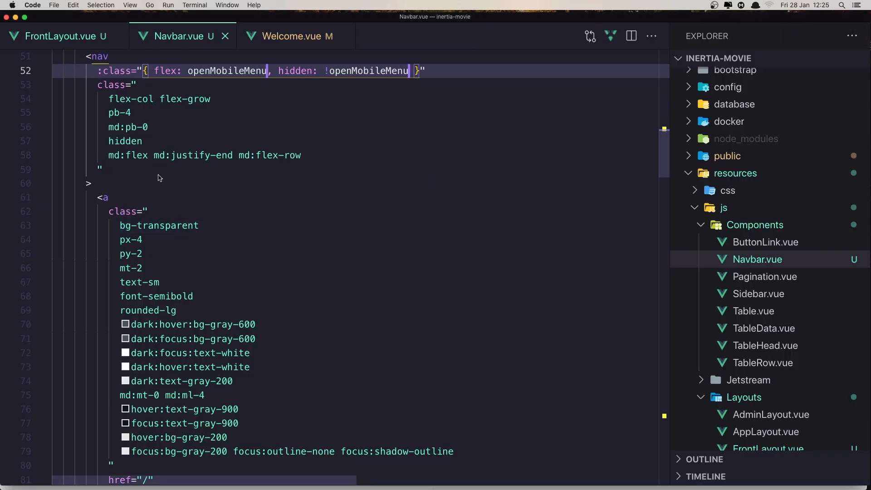
pyautogui.moveTo(160, 118)
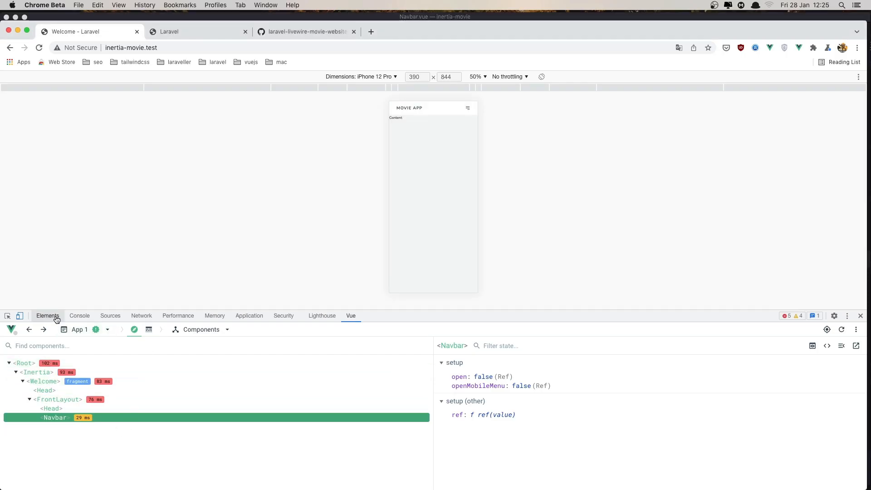
# Step: Expand the Elements tree to the nav still carrying the hidden class, then try the menu toggle
pyautogui.click(47, 316)
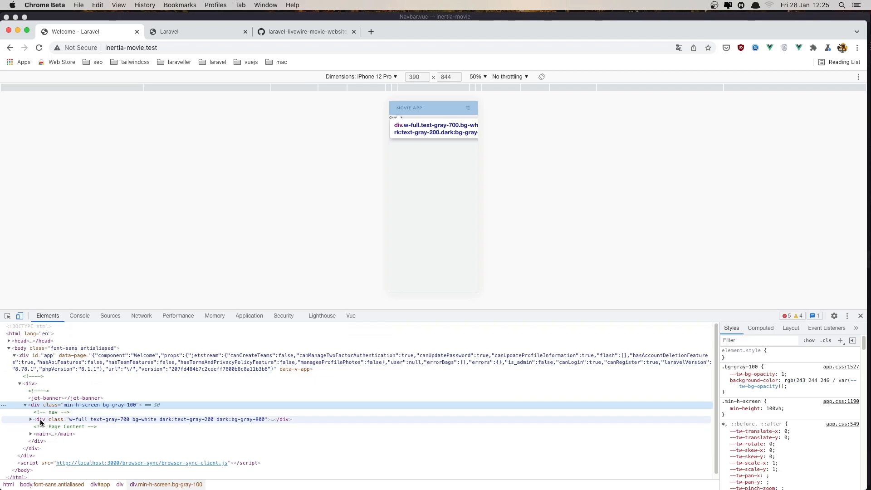
pyautogui.click(31, 420)
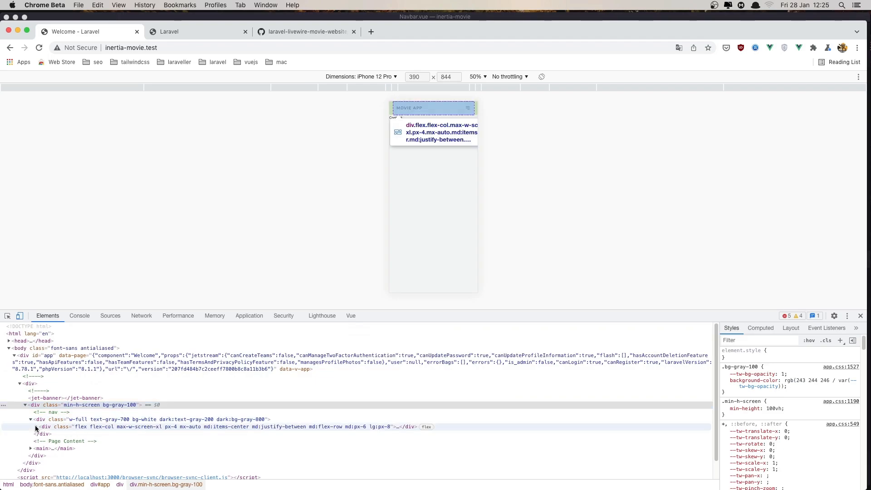
pyautogui.click(36, 427)
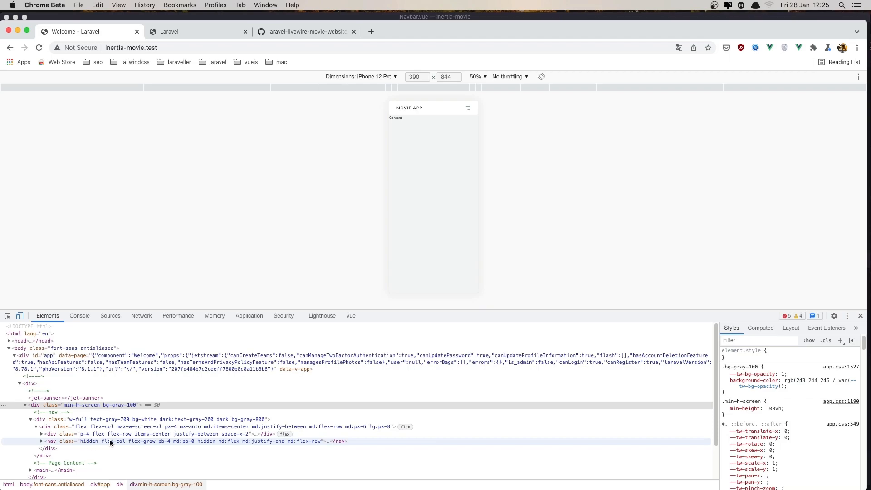
pyautogui.moveTo(229, 443)
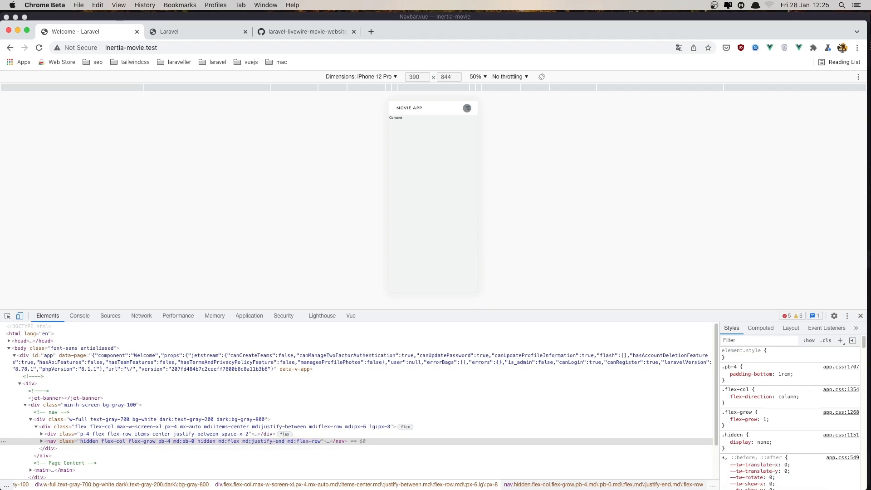
pyautogui.click(467, 108)
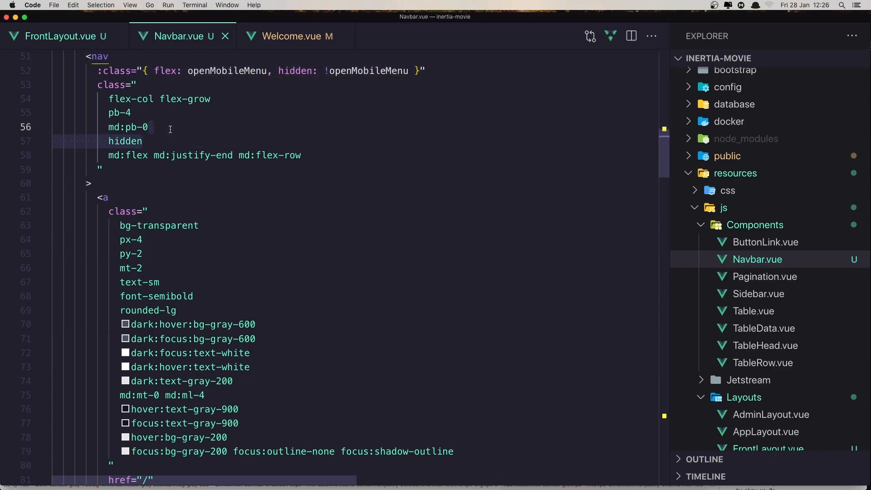
# Step: Delete the static 'hidden' class line from the nav element in Navbar.vue
pyautogui.press('Backspace')
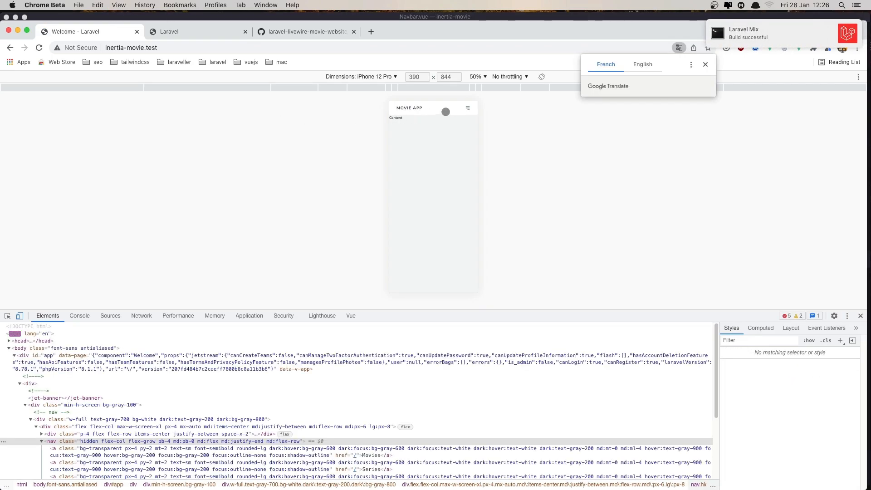
# Step: Toggle the mobile hamburger menu open and closed, then reopen DevTools via Inspect
pyautogui.click(469, 107)
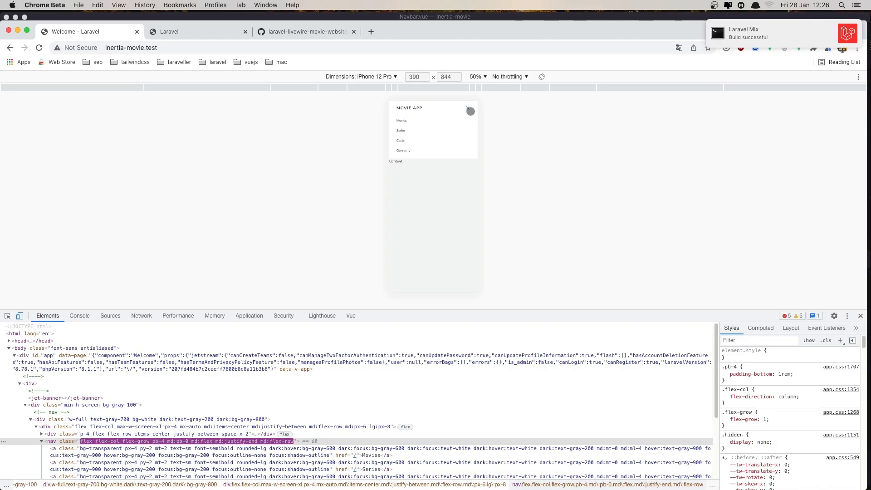
pyautogui.click(469, 111)
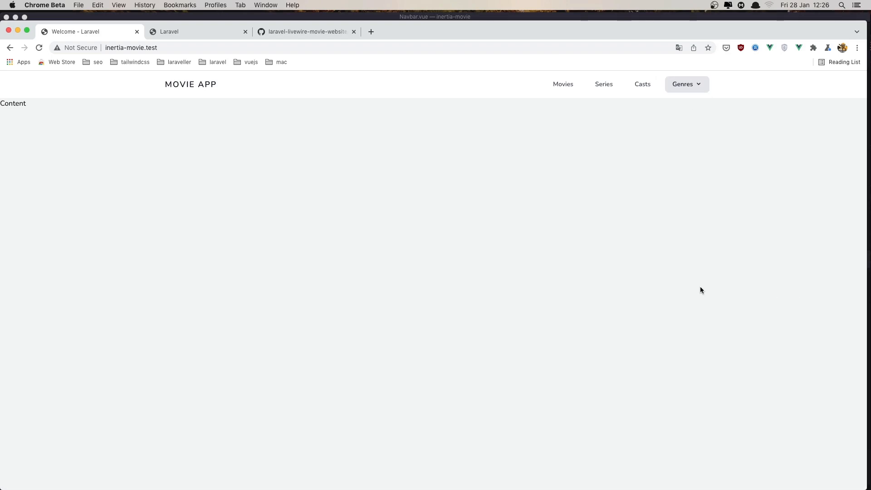
pyautogui.rightClick(469, 145)
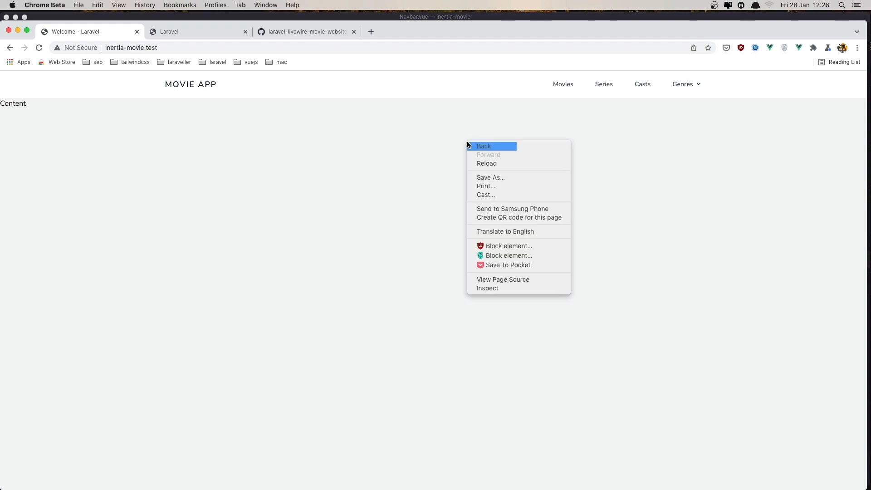
pyautogui.click(488, 288)
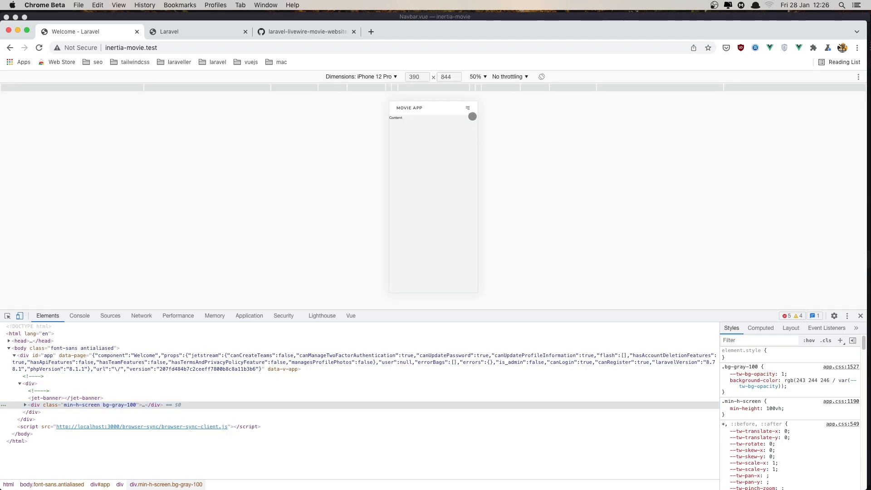
# Step: Reopen the mobile menu listing Movies, Series, Casts and Genres, expand Genres, and close it
pyautogui.click(467, 107)
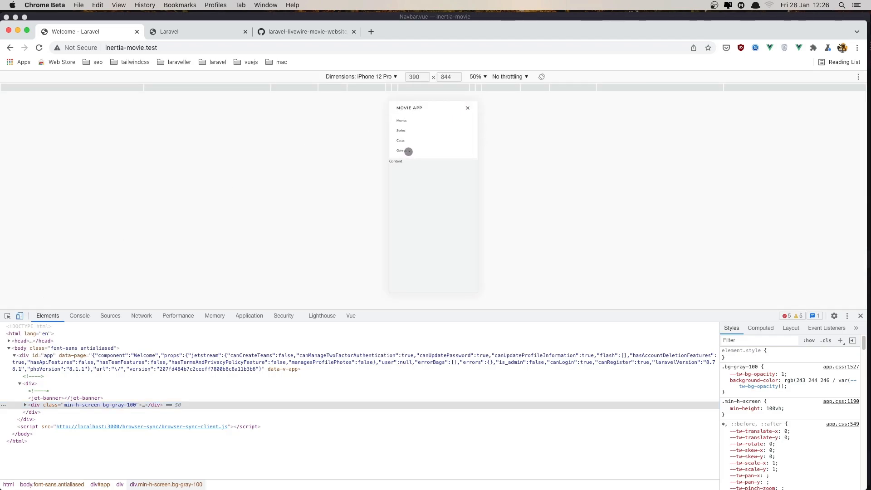
pyautogui.click(401, 151)
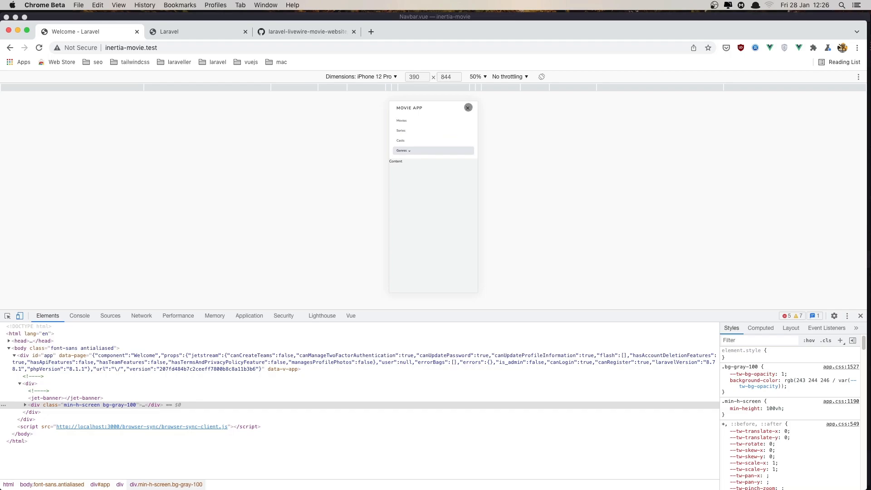
pyautogui.click(306, 31)
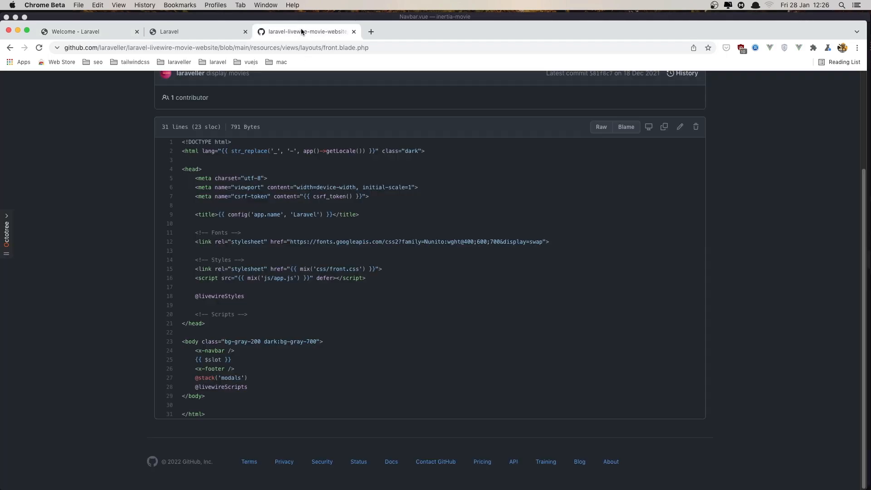
# Step: Reveal the GitHub repo tree with Octotree and expand resources/views/components with footer.blade.php
pyautogui.click(7, 217)
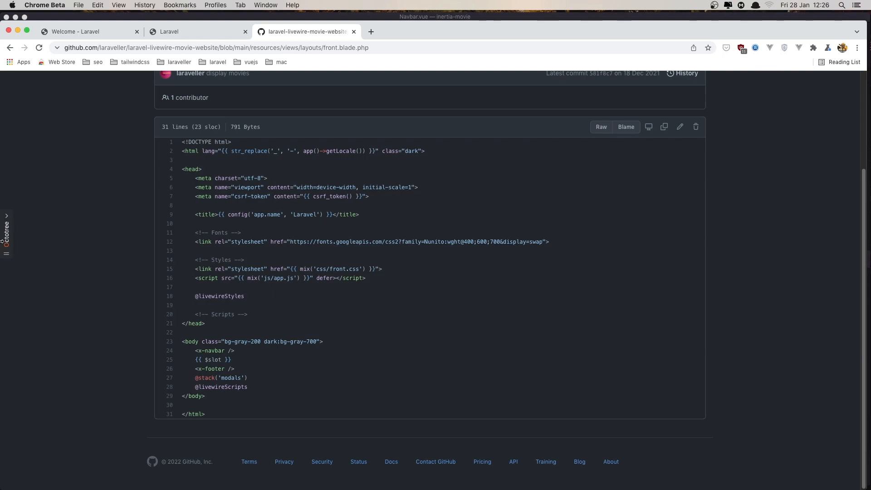
pyautogui.click(7, 231)
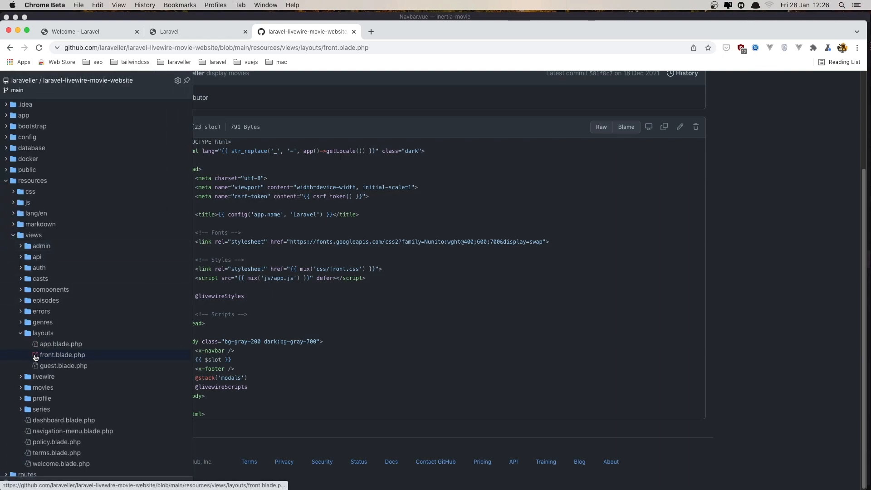
pyautogui.click(51, 289)
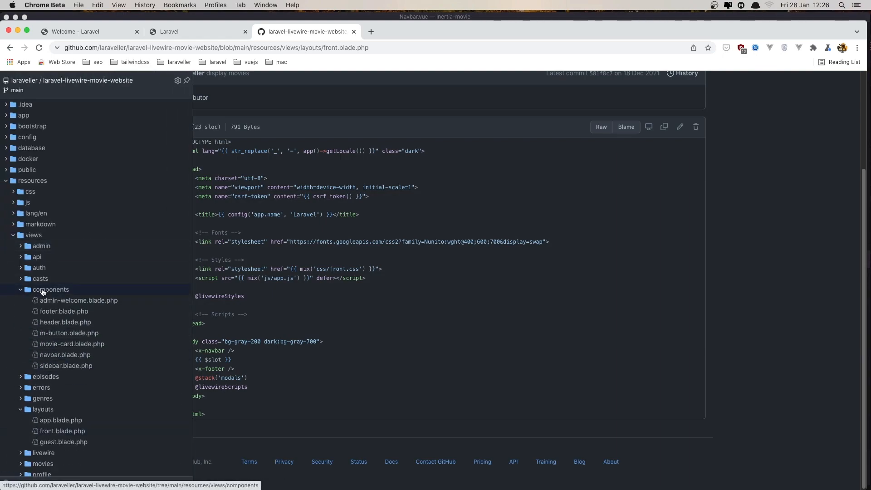
pyautogui.click(63, 311)
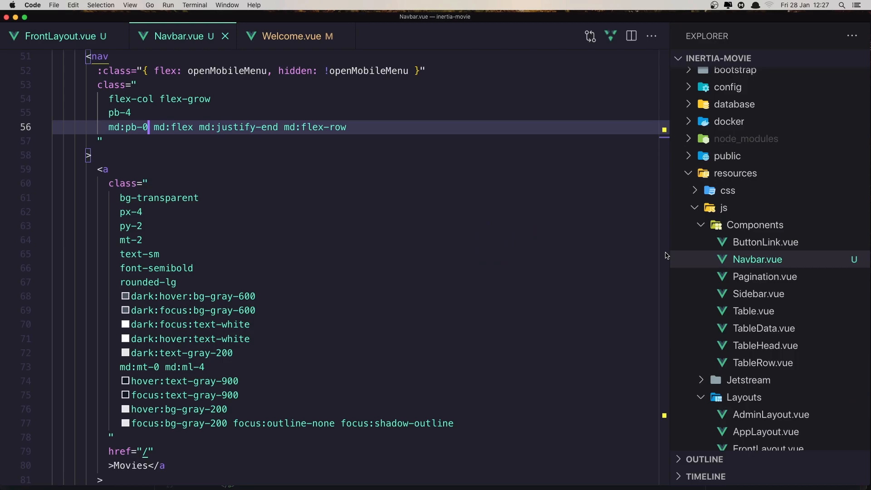
# Step: Create a new file named Footer.vue inside the Components folder
pyautogui.click(754, 224)
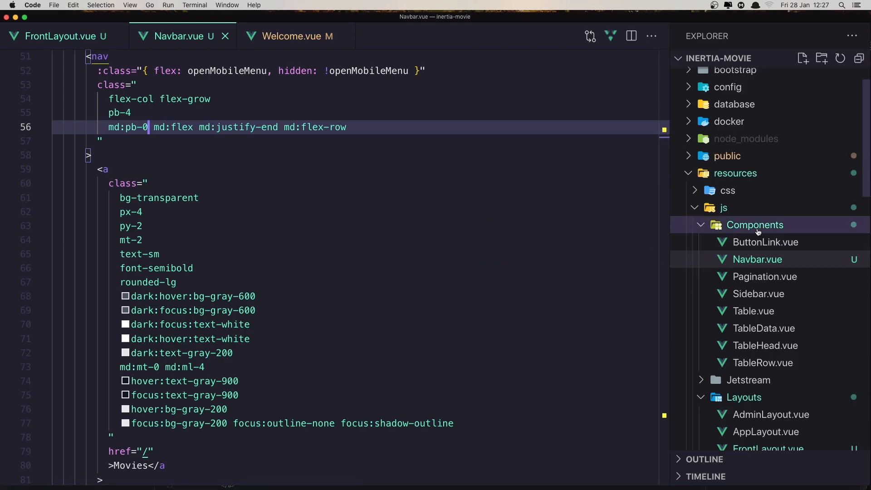
pyautogui.rightClick(754, 224)
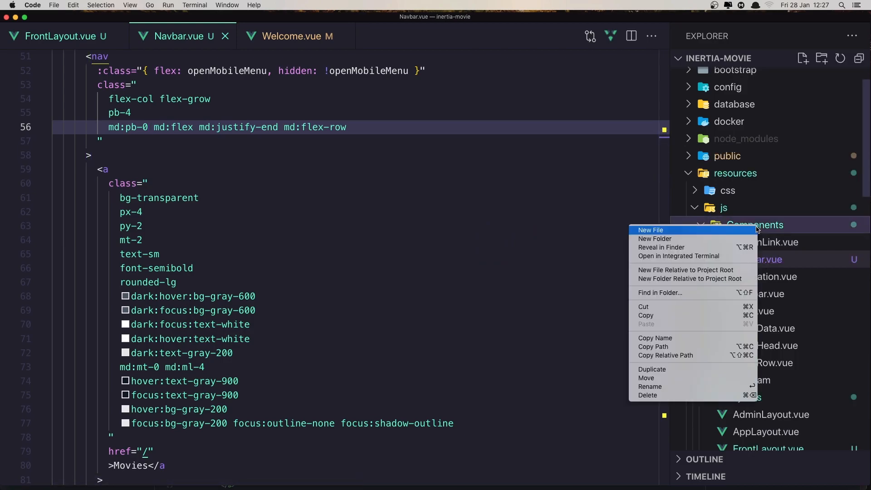
pyautogui.click(651, 230)
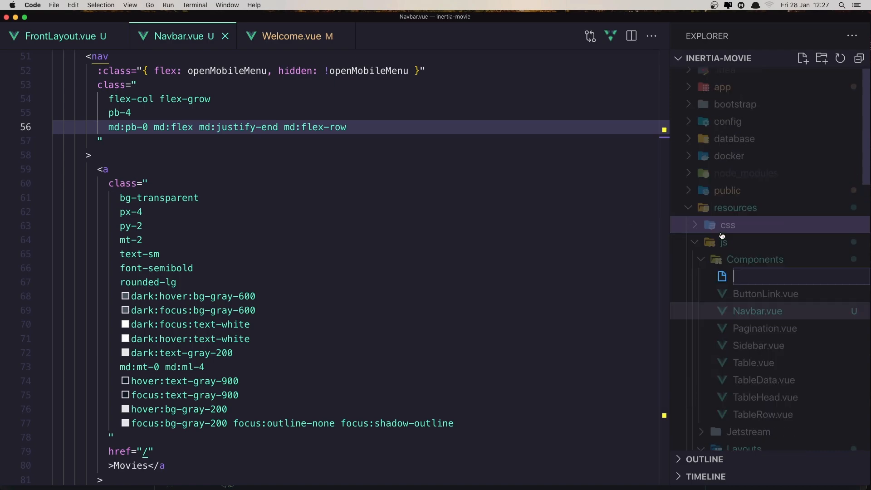
pyautogui.write('Foote')
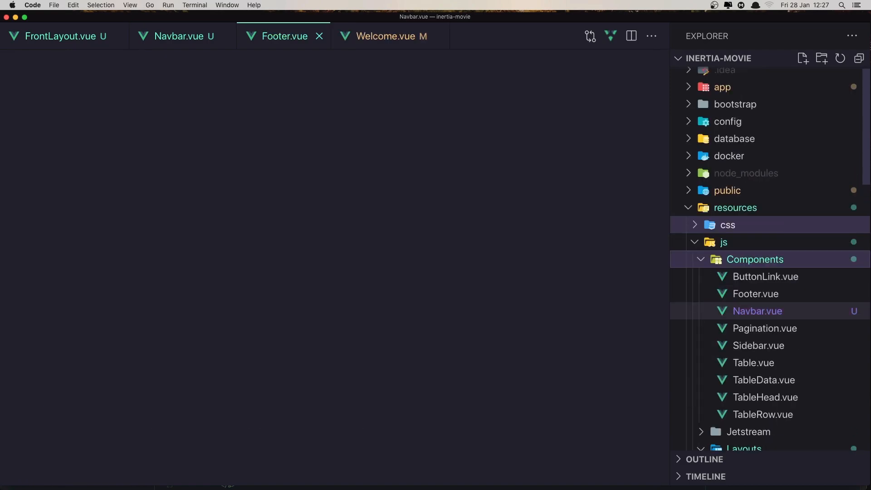
# Step: Fill Footer.vue with a Vue footer template and review the markup
pyautogui.click(756, 293)
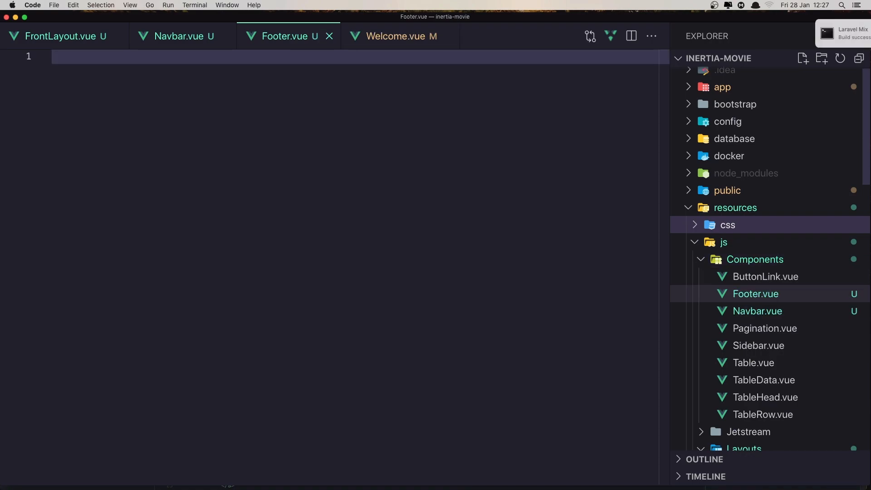
pyautogui.write('<vu')
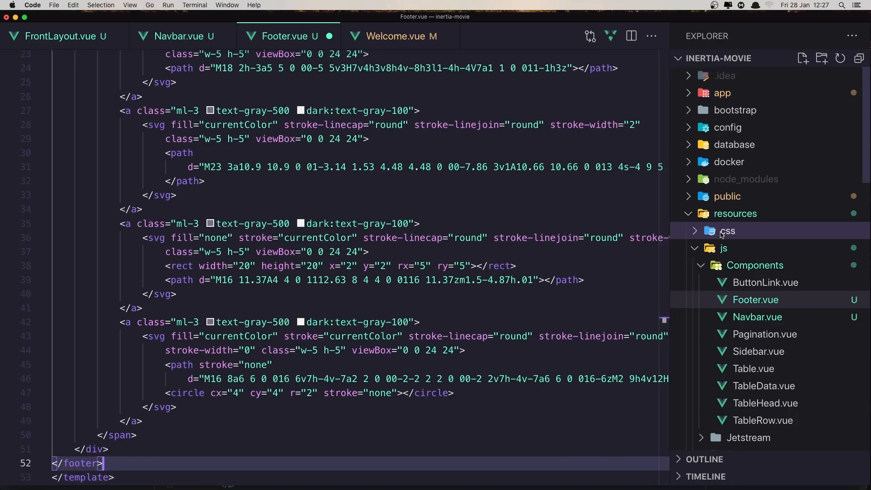
pyautogui.scroll(3)
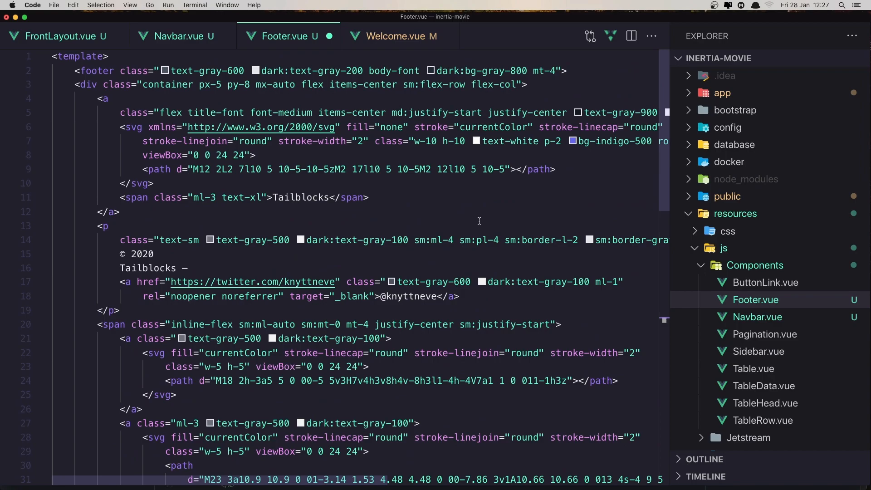
pyautogui.moveTo(386, 243)
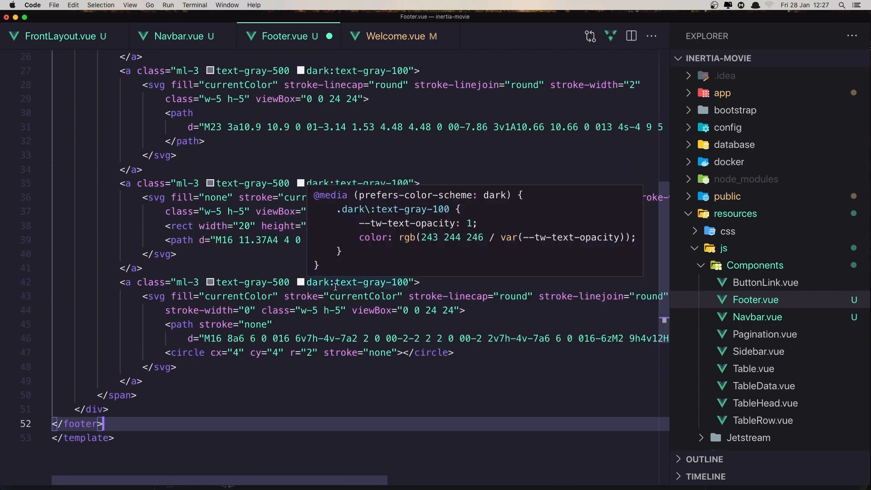
pyautogui.scroll(3)
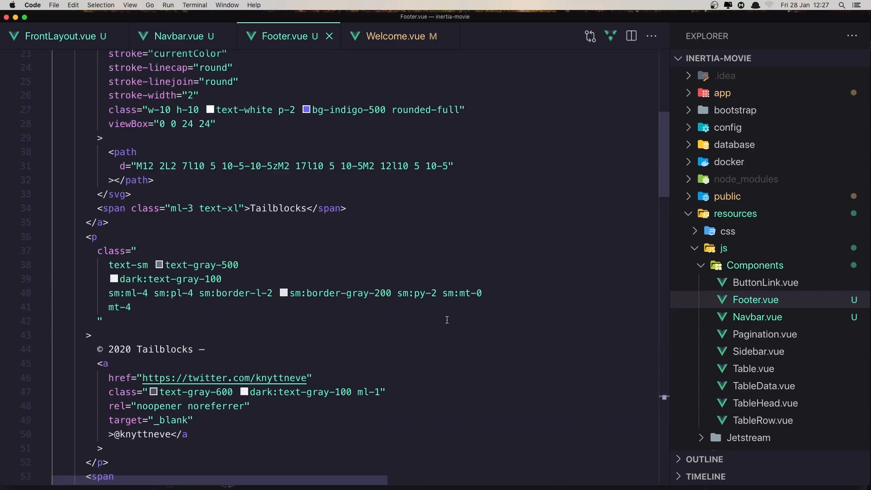
pyautogui.scroll(3)
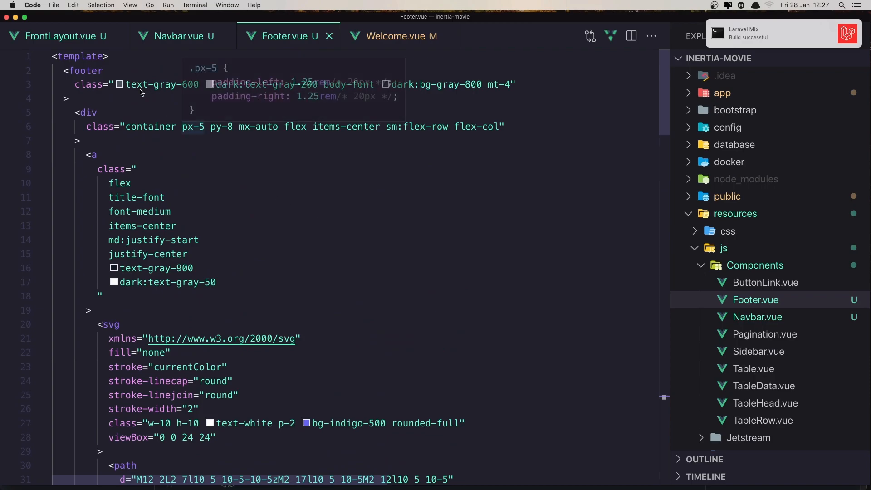
# Step: Switch to FrontLayout.vue to begin importing the Footer component
pyautogui.click(60, 37)
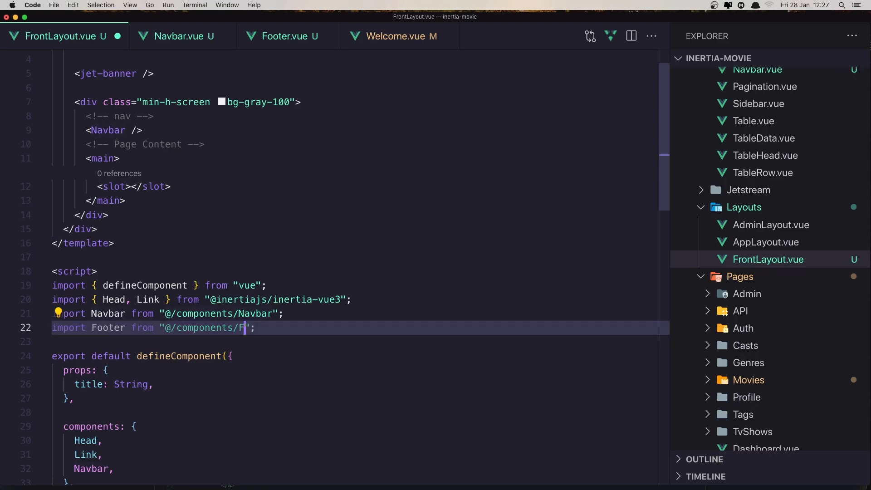
# Step: Import Footer from @/components/Footer and register it in the components object
pyautogui.write('ooter')
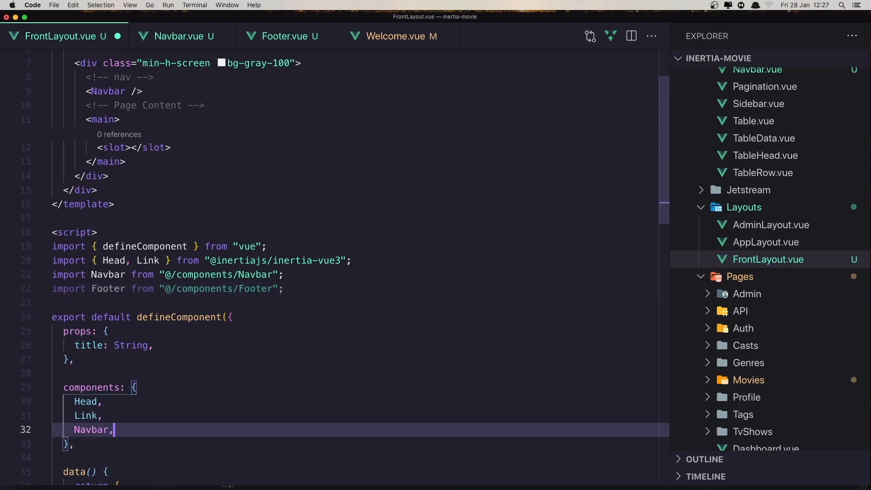
pyautogui.press('Return')
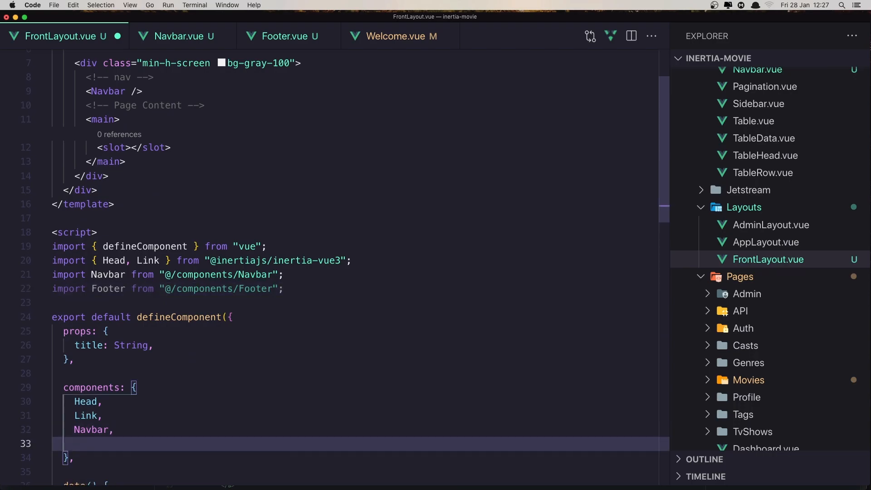
pyautogui.write('Footer')
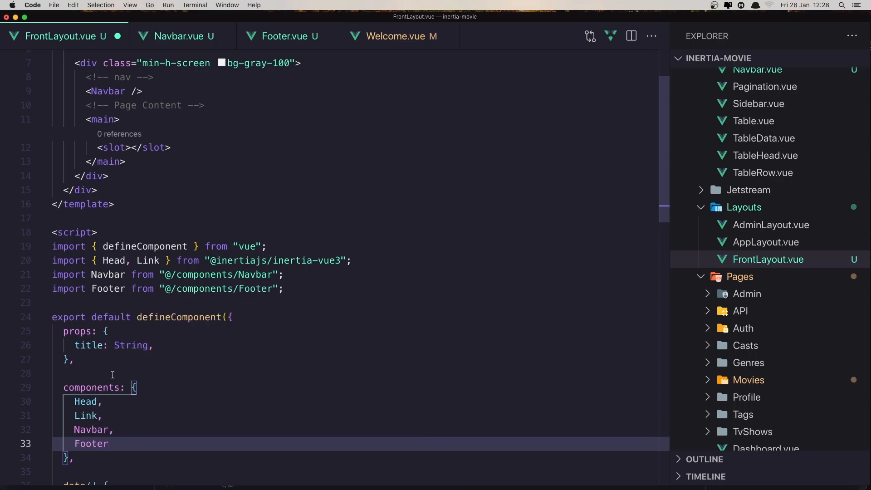
# Step: Select and delete the unused data() and methods blocks from FrontLayout.vue
pyautogui.scroll(-3)
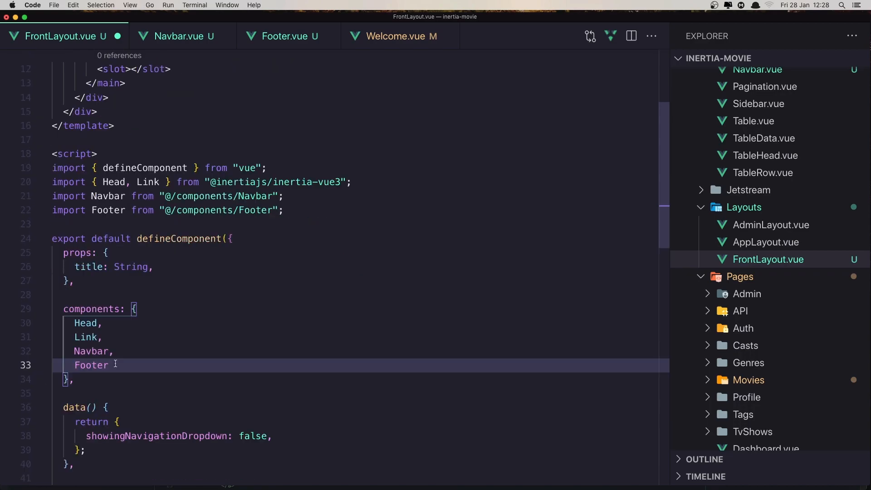
pyautogui.scroll(3)
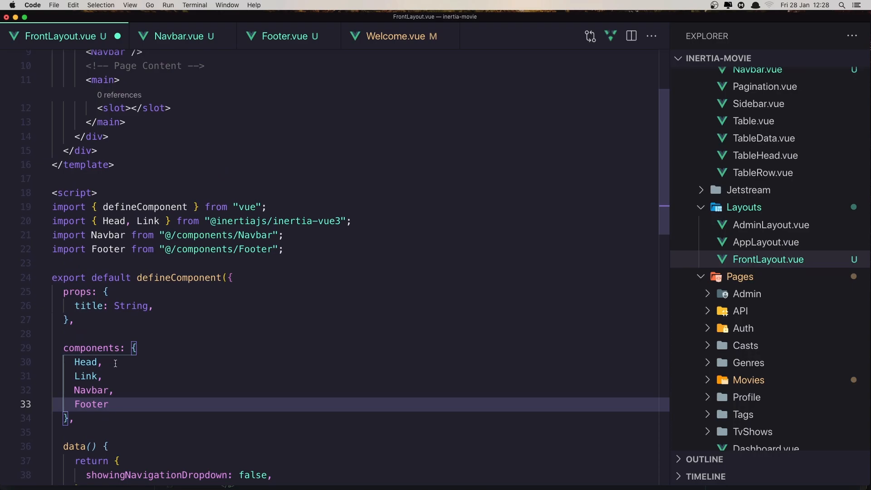
pyautogui.scroll(3)
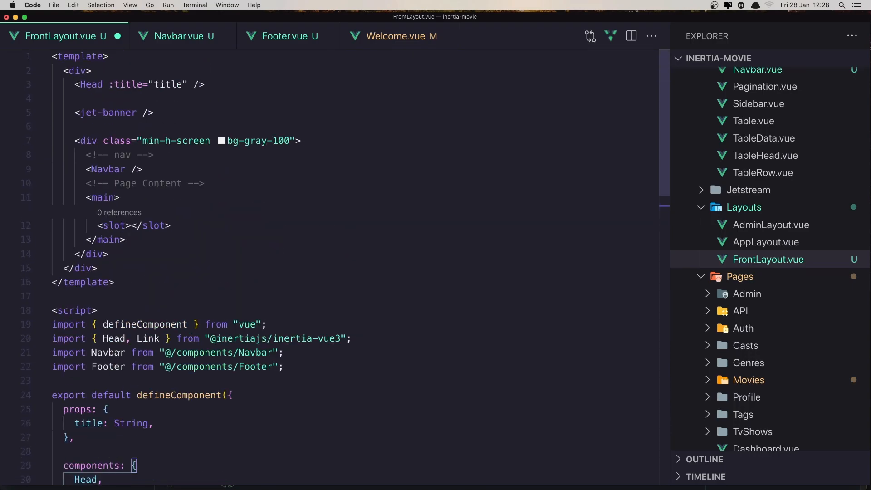
pyautogui.scroll(-3)
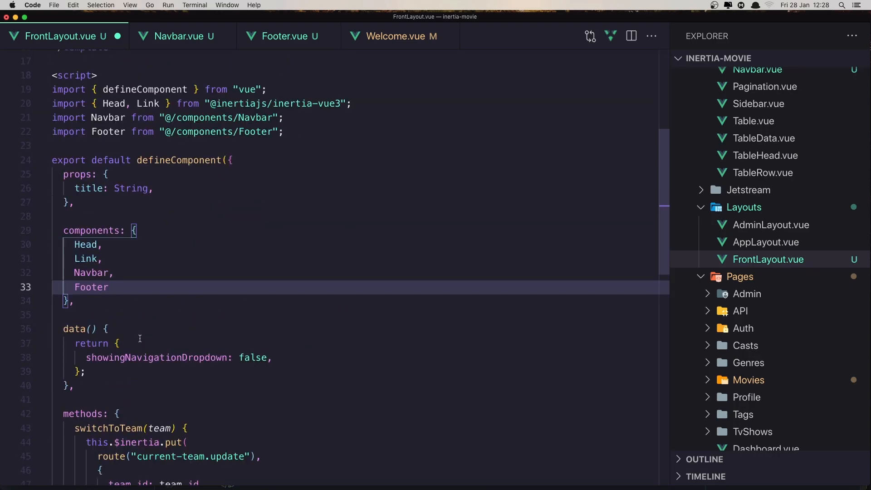
pyautogui.scroll(-3)
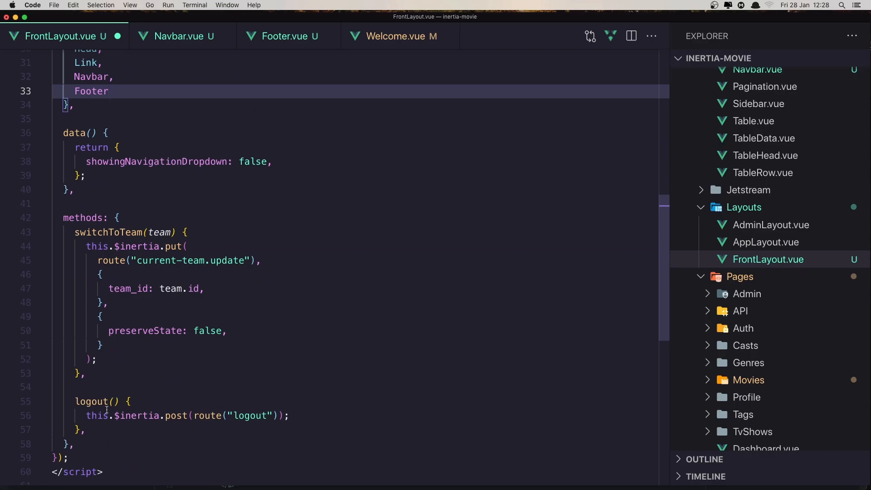
pyautogui.scroll(-3)
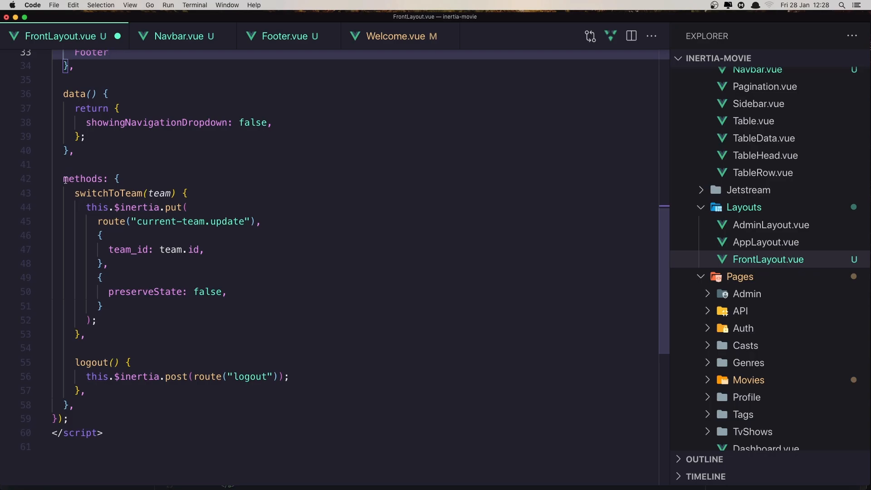
pyautogui.click(80, 234)
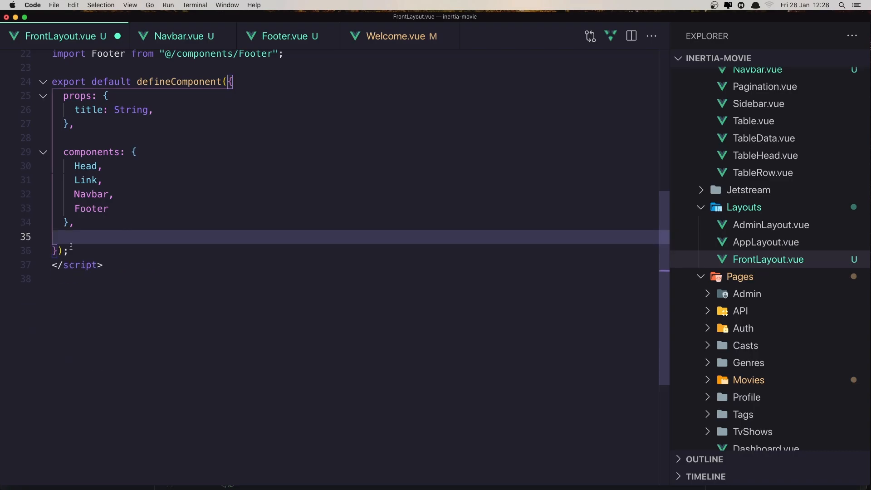
pyautogui.scroll(3)
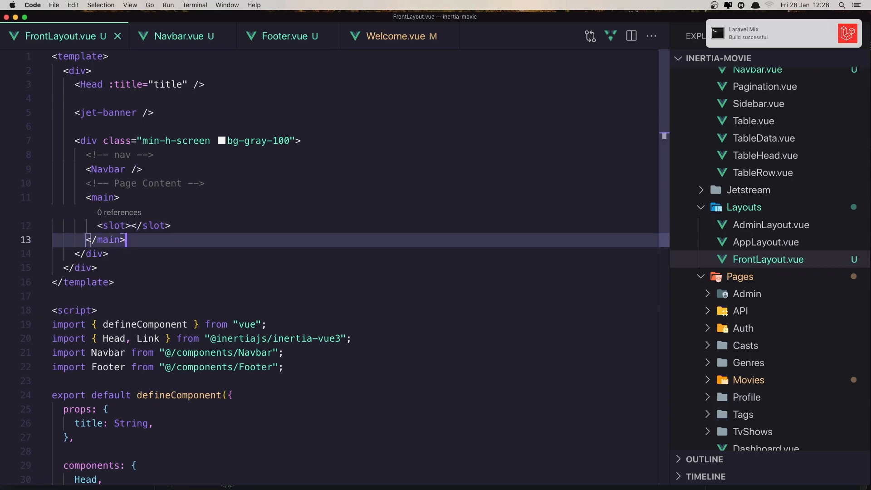
# Step: Add a <Footer /> tag after </main> in the FrontLayout.vue template
pyautogui.write('<')
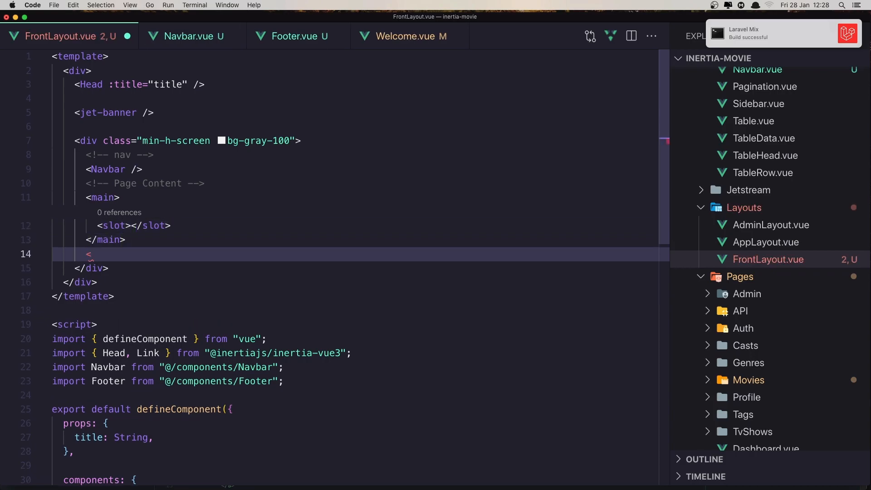
pyautogui.write('Footer')
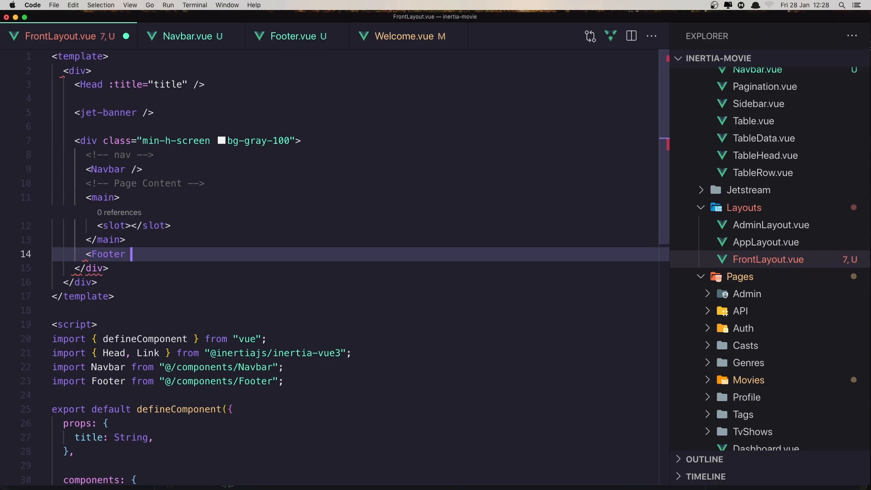
pyautogui.write('/>')
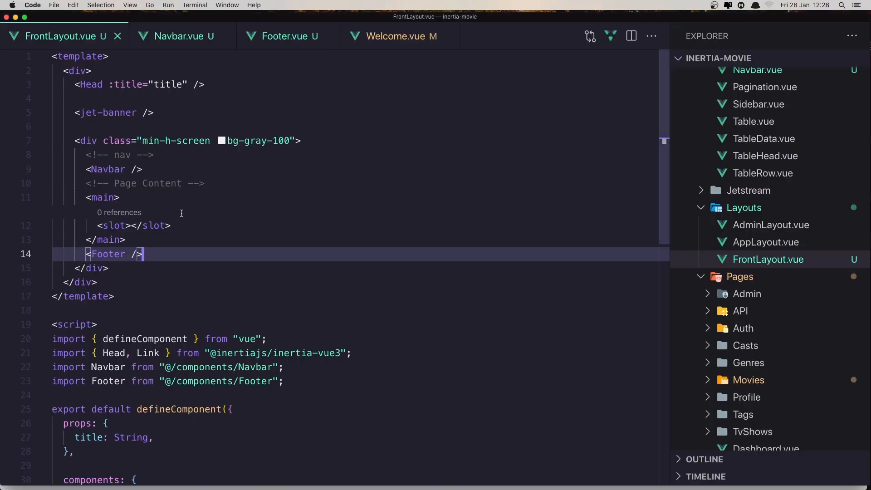
pyautogui.moveTo(175, 141)
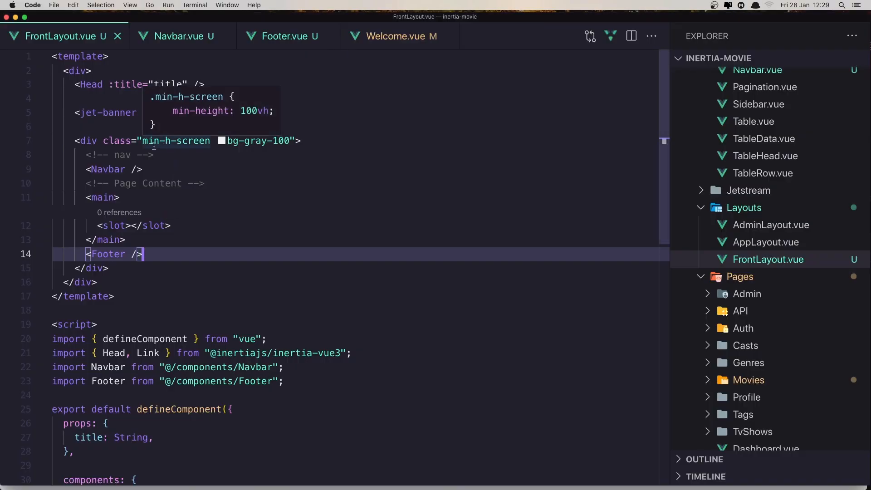
pyautogui.moveTo(178, 182)
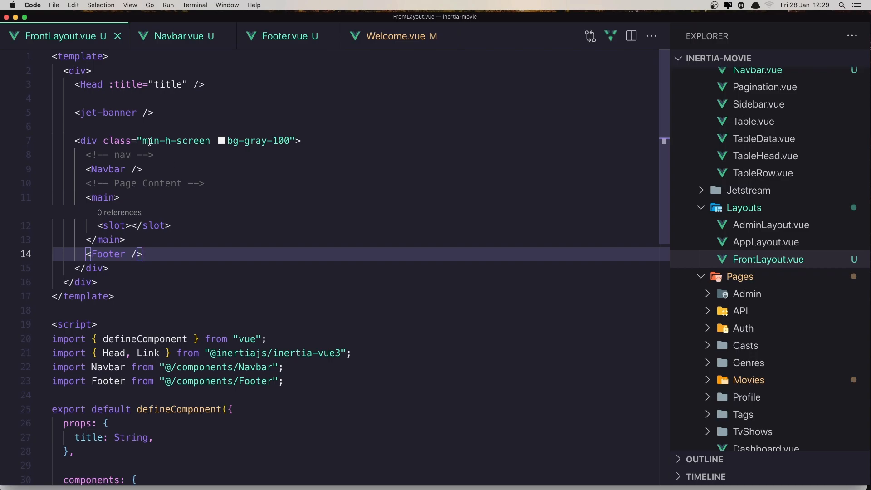
pyautogui.moveTo(175, 140)
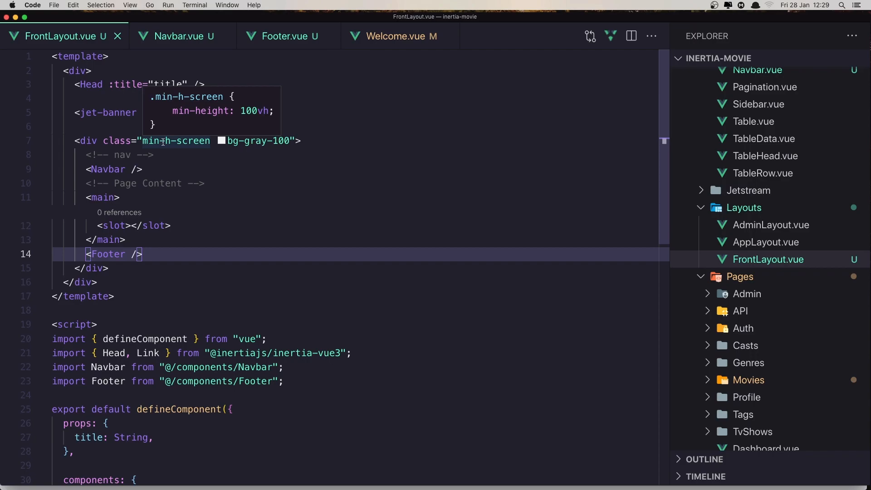
# Step: Move <Footer /> after the closing </div> of the min-h-screen wrapper
pyautogui.click(143, 254)
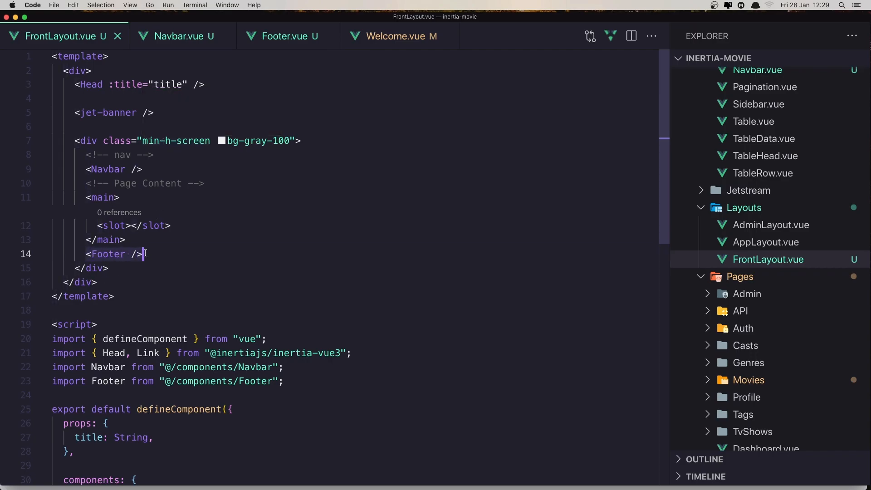
pyautogui.press('Backspace')
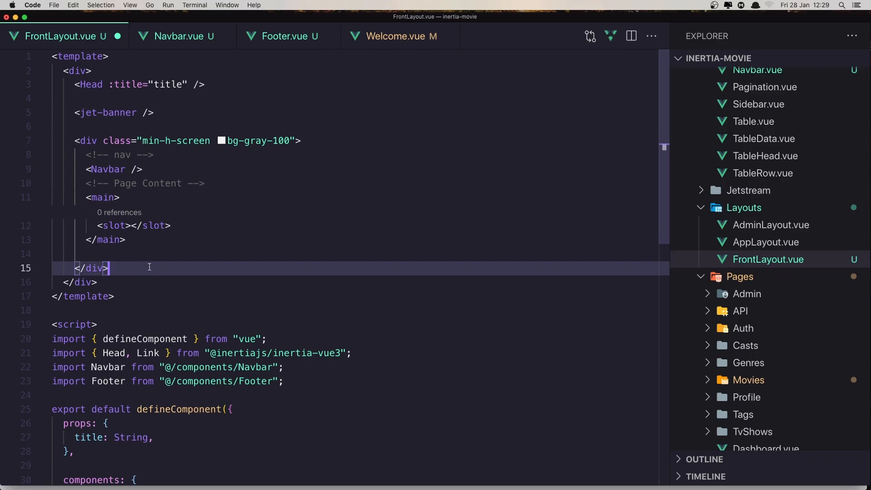
pyautogui.write('<Footer />')
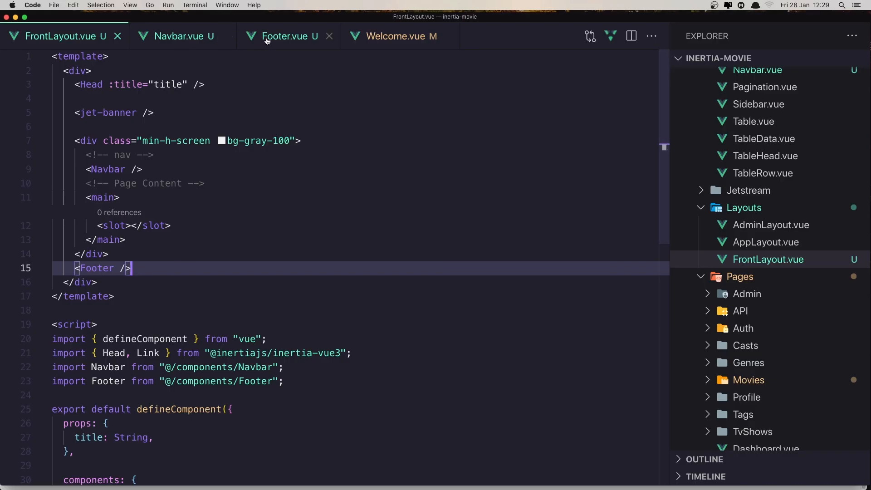
# Step: Replace the Tailblocks brand text in Footer.vue with Movie App
pyautogui.click(283, 37)
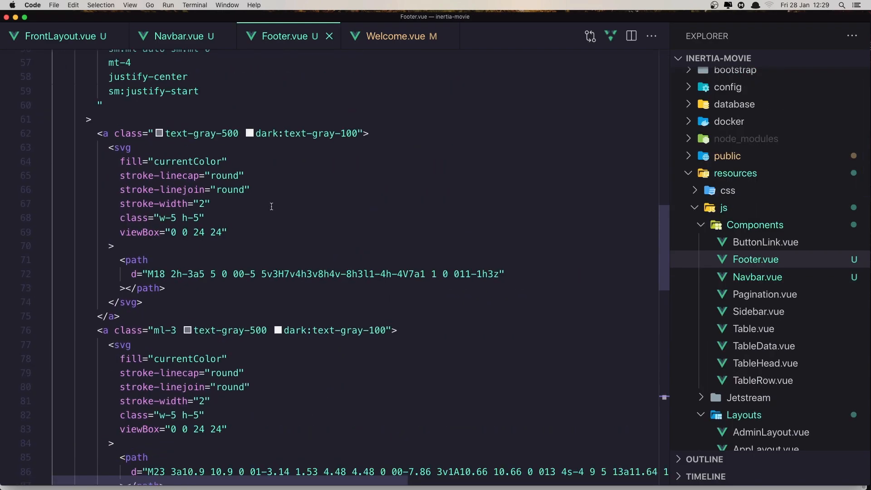
pyautogui.scroll(3)
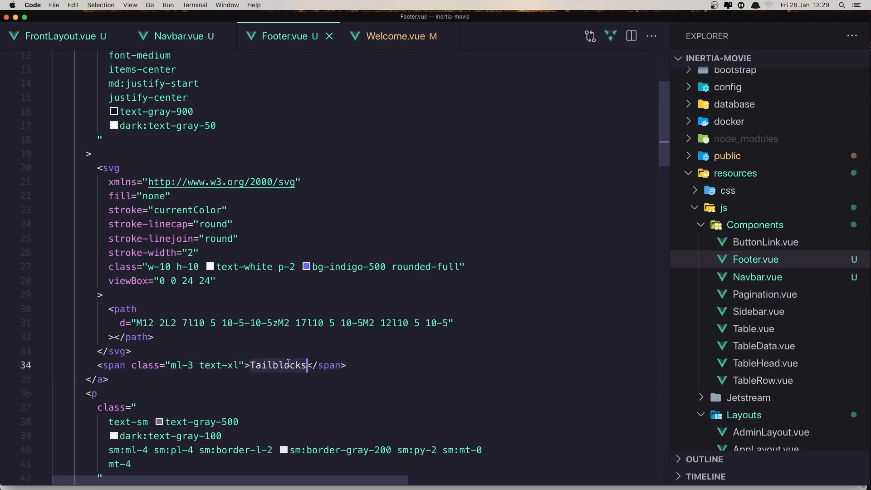
pyautogui.write('Mo')
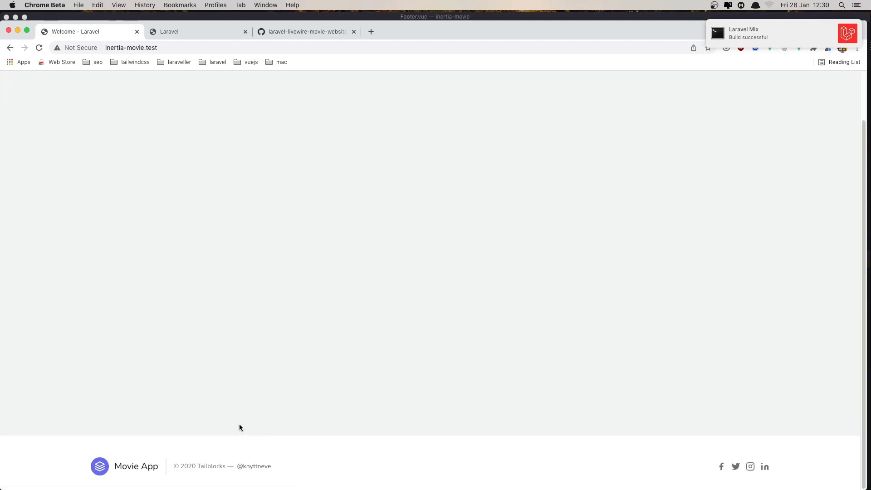
# Step: Expand the Genres dropdown in the Movie App navbar after viewing the footer
pyautogui.click(679, 83)
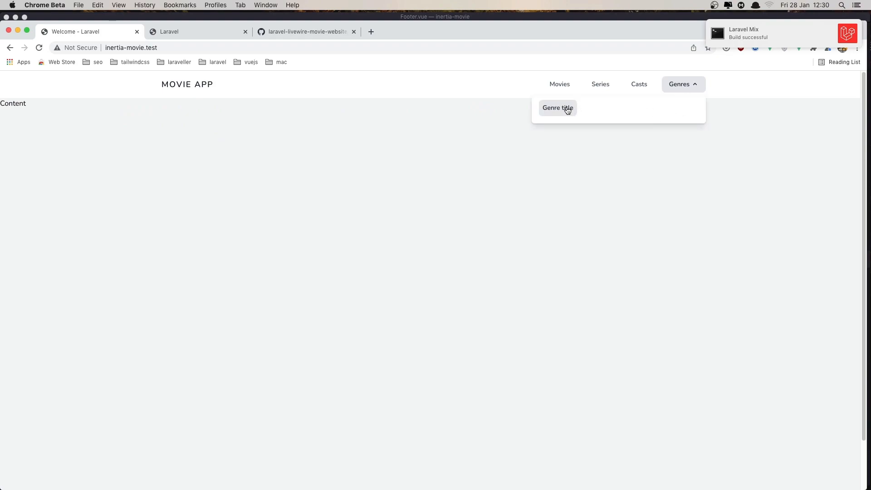
pyautogui.moveTo(665, 216)
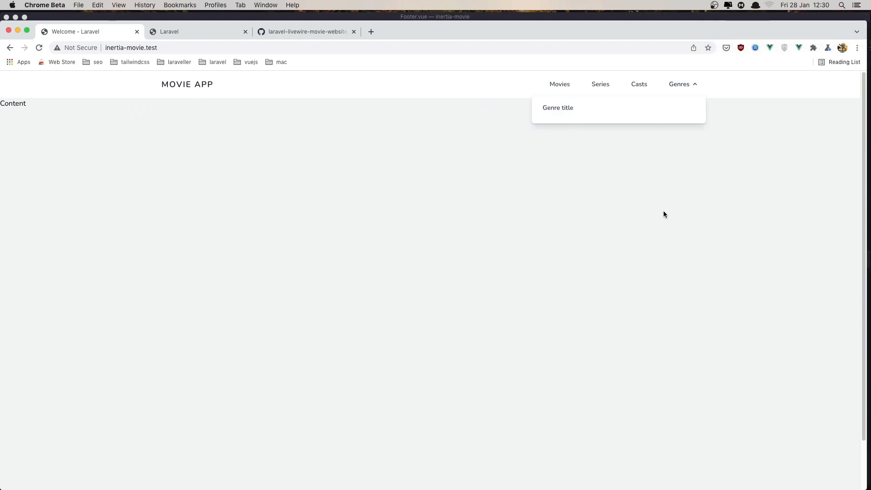